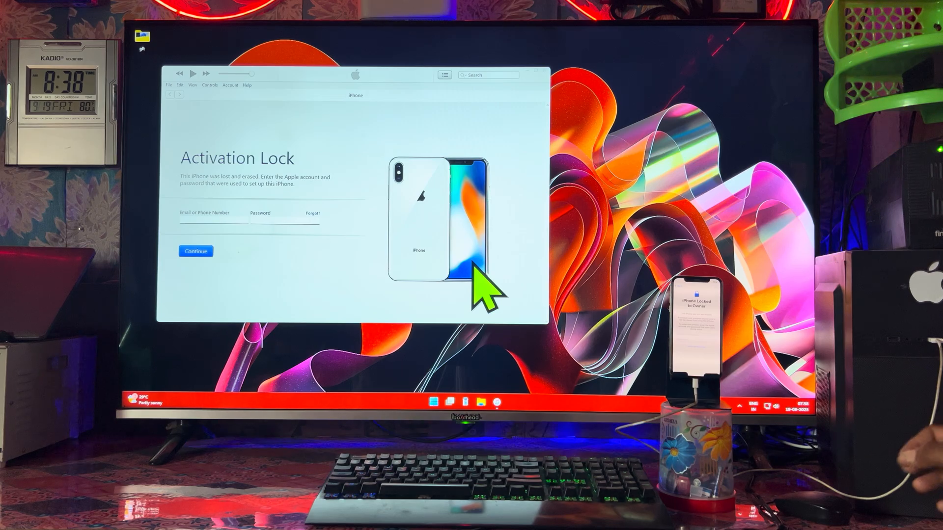
mouse_move(631, 162)
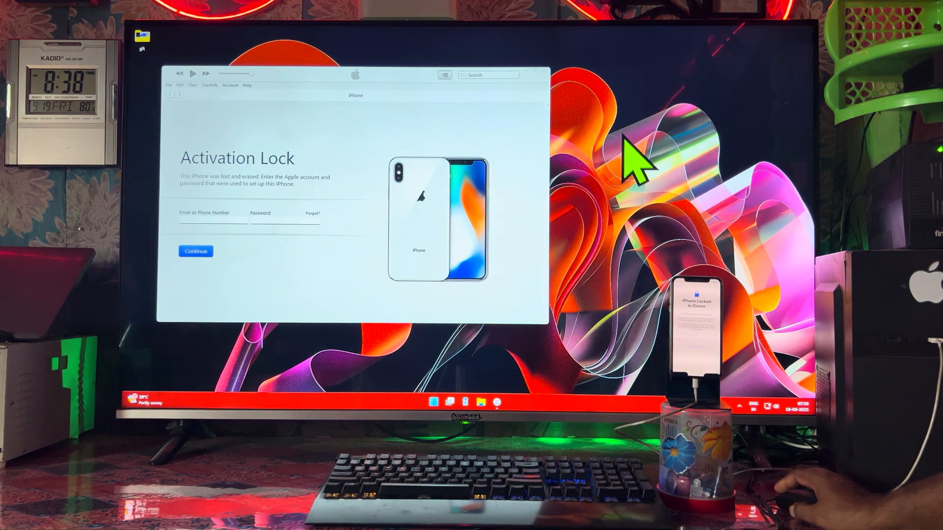
mouse_move(595, 193)
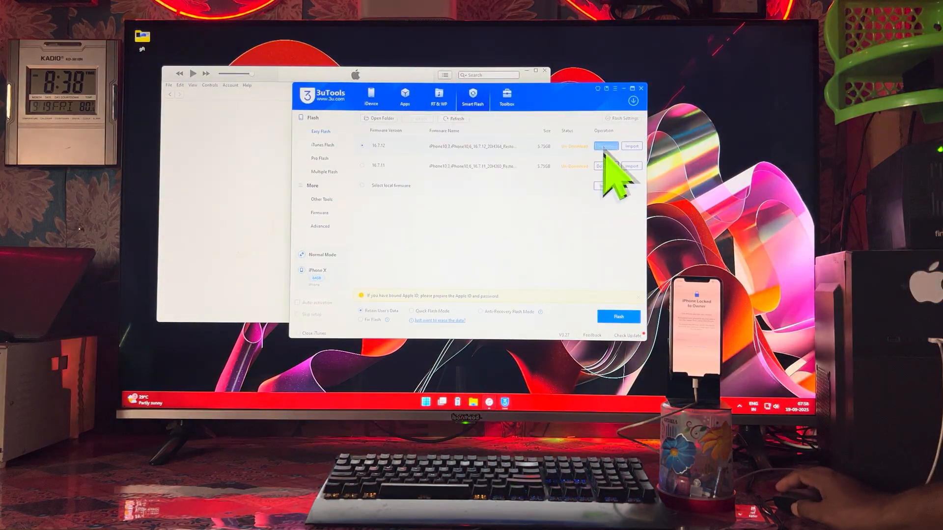
Step: Switch from iTunes' Activation Lock screen to 3uTools' Easy Flash list showing 16.7.12 and 16.7.11
left_click(641, 88)
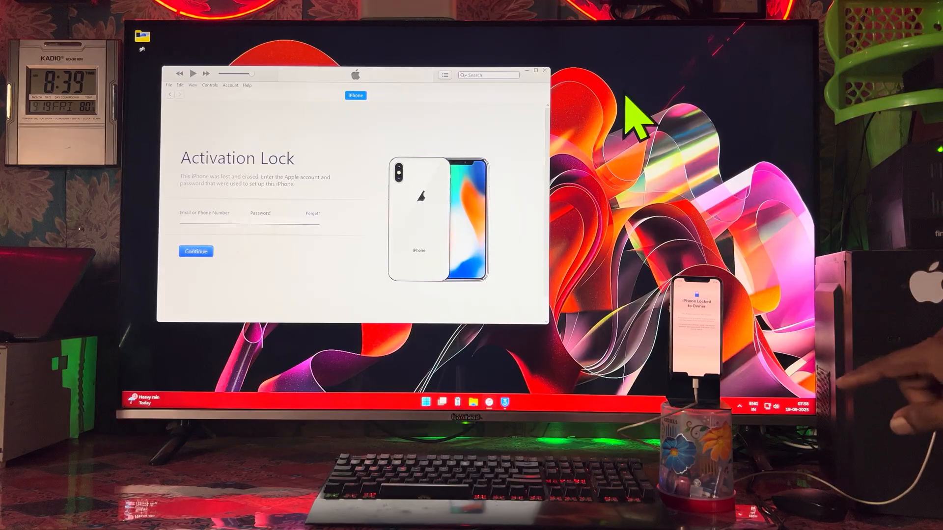
mouse_move(673, 84)
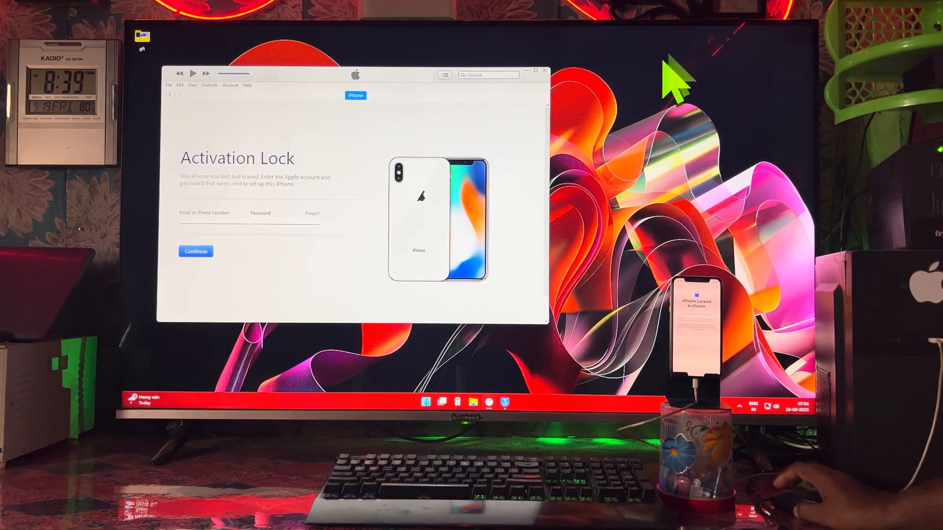
mouse_move(468, 283)
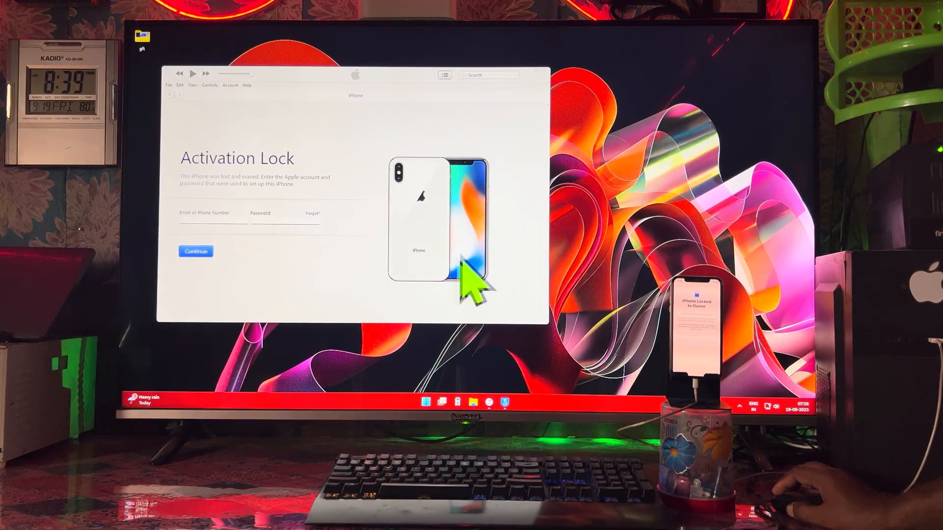
mouse_move(427, 318)
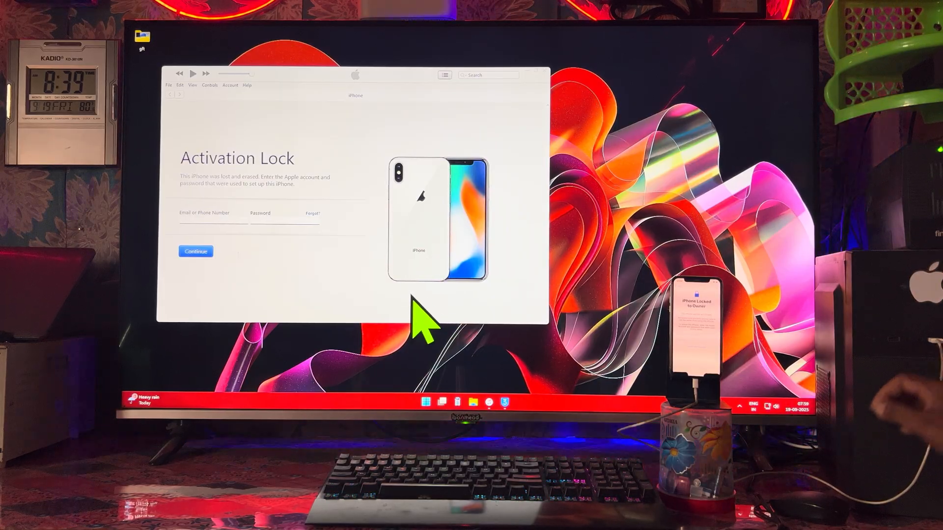
mouse_move(503, 401)
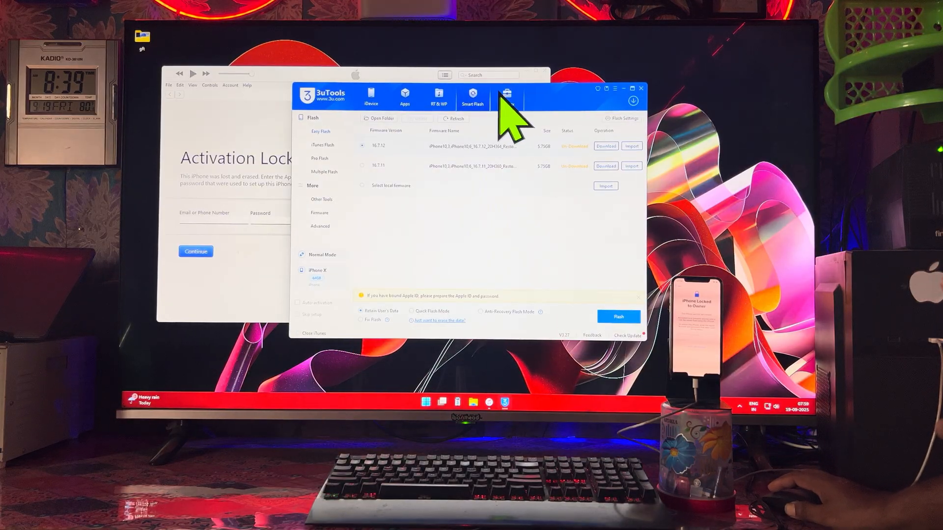
Step: Delete the iPhone X's three crash files in Toolbox > Crash Analysis
left_click(506, 96)
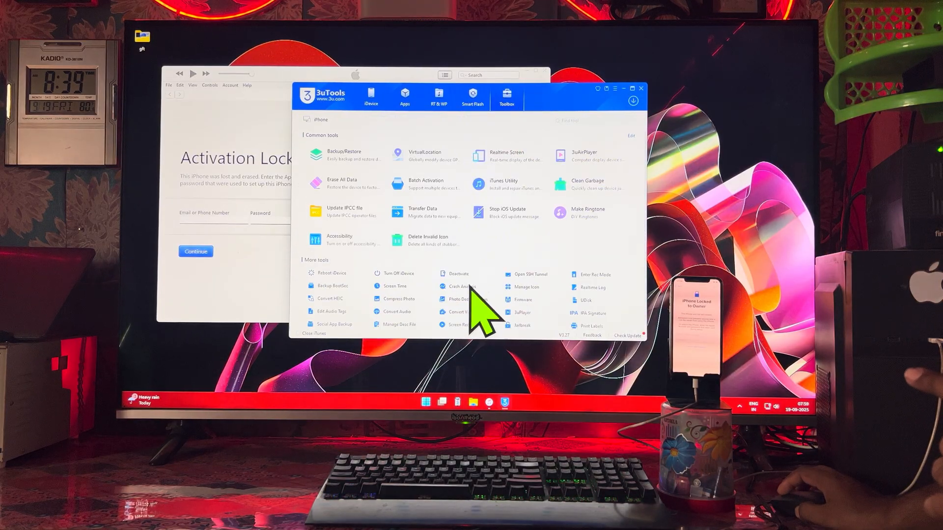
left_click(461, 286)
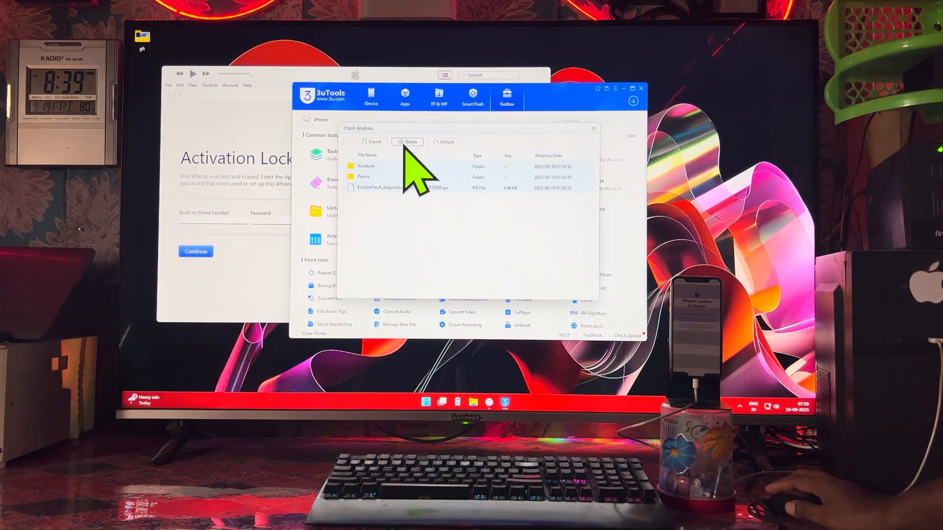
left_click(409, 141)
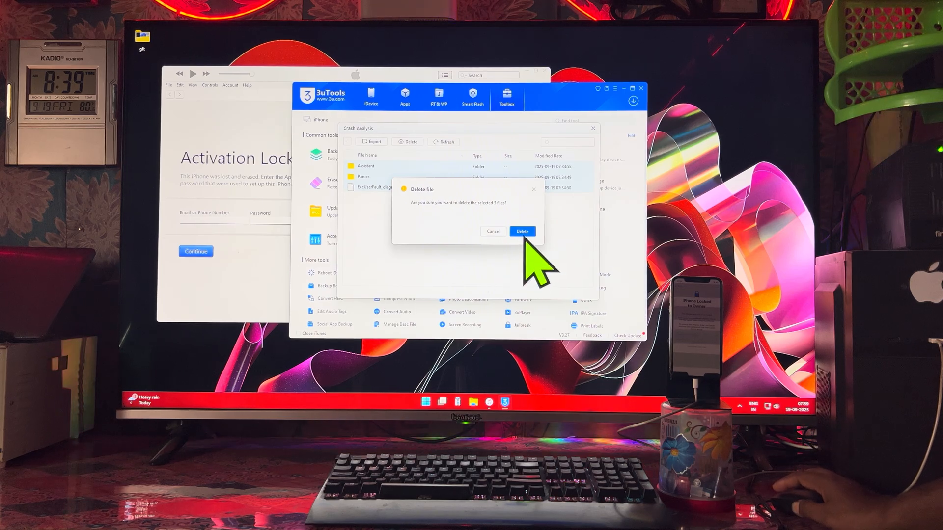
left_click(521, 231)
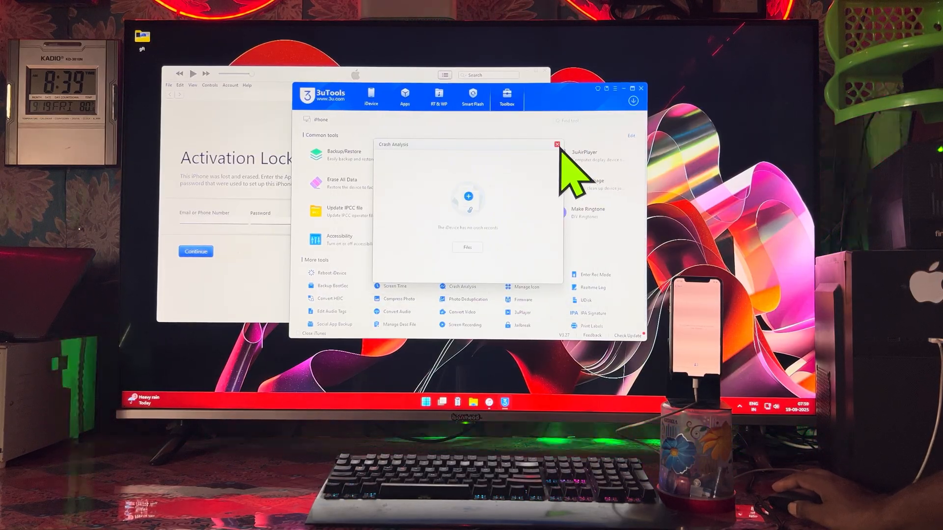
Step: Close Crash Analysis, then clear, pause and close the iPhone's Realtime Log
left_click(591, 287)
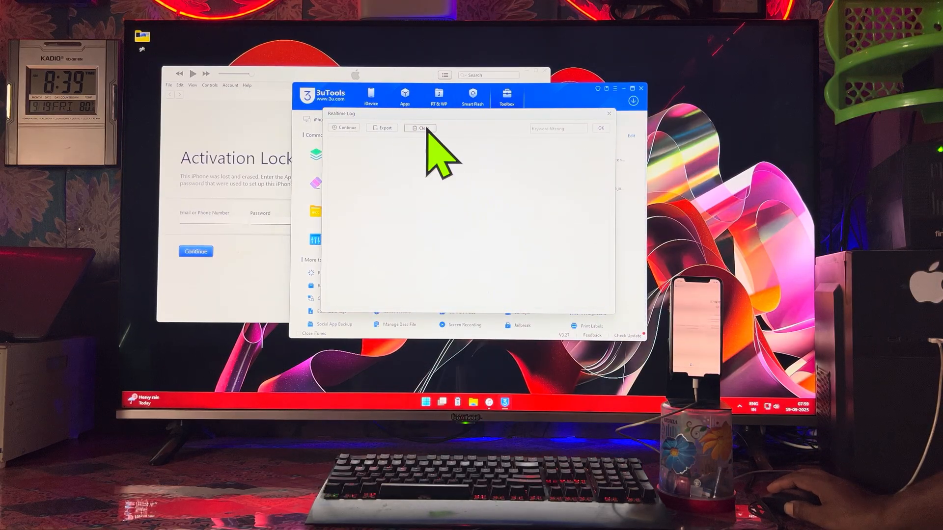
left_click(344, 128)
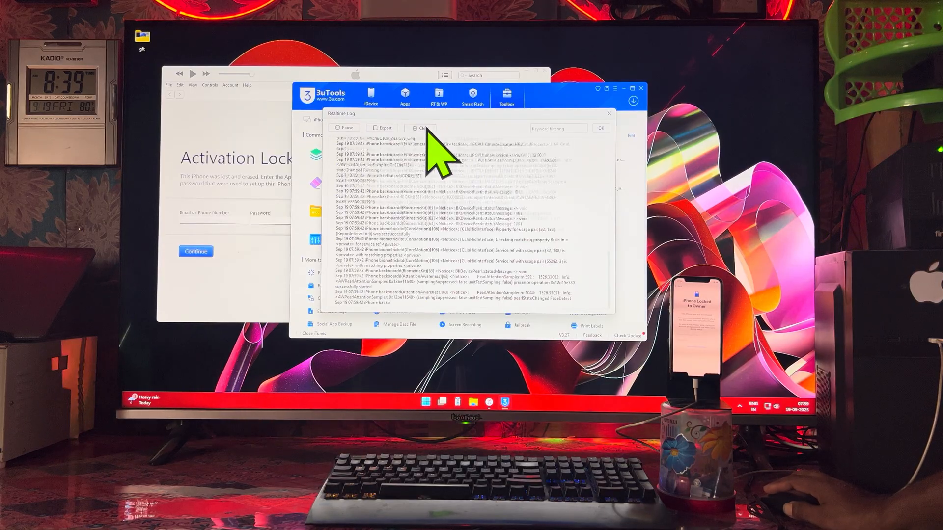
left_click(419, 127)
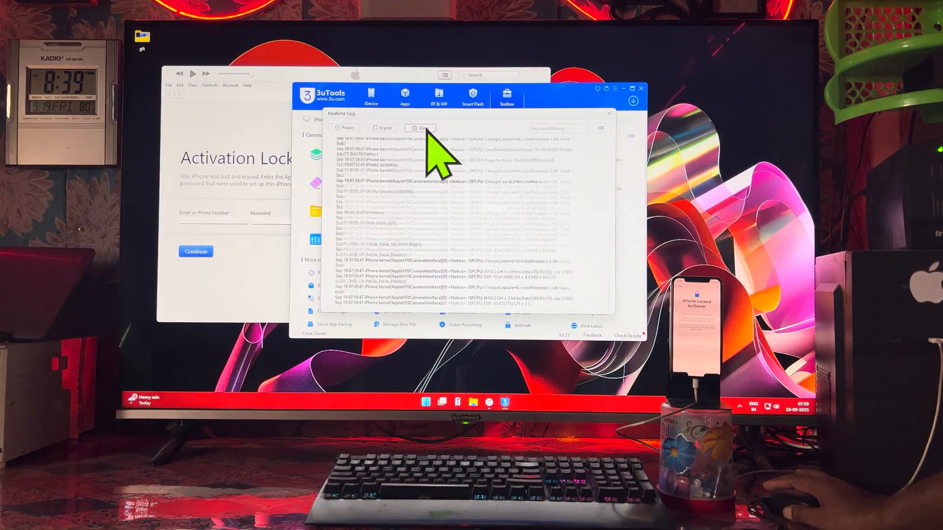
left_click(420, 128)
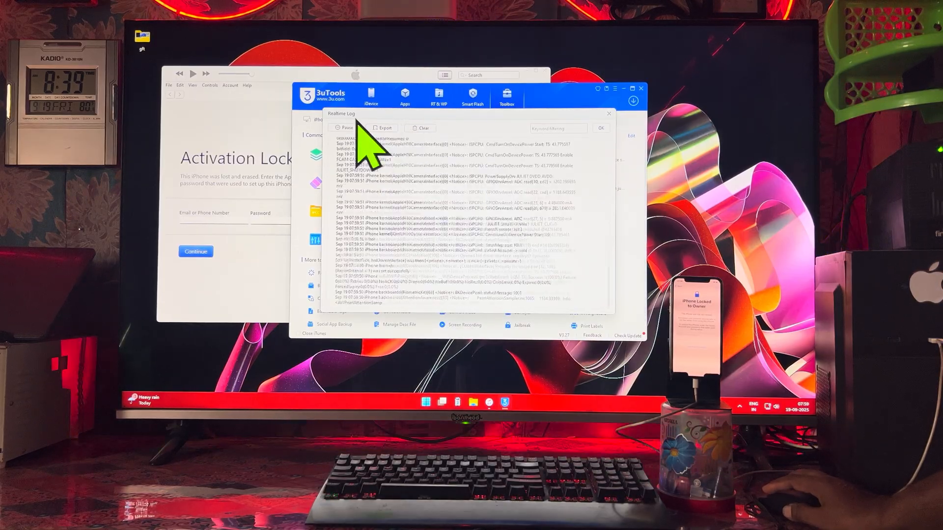
left_click(422, 127)
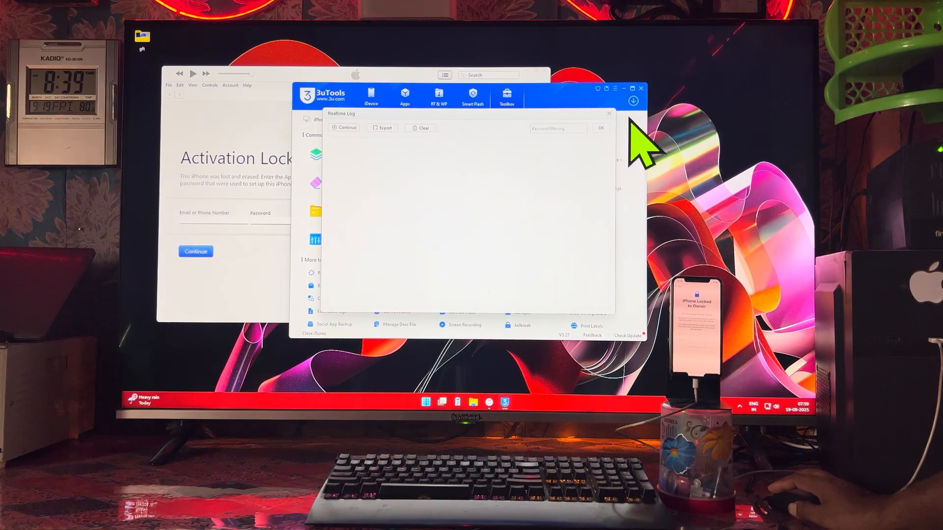
left_click(609, 113)
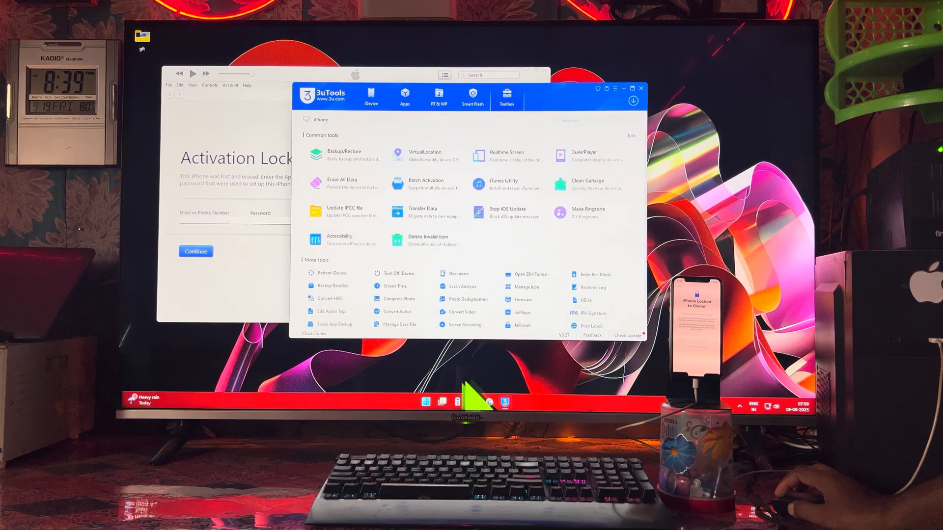
Step: Launch iMazing as a free trial, open the iPhone X overview, and start its device console
left_click(426, 402)
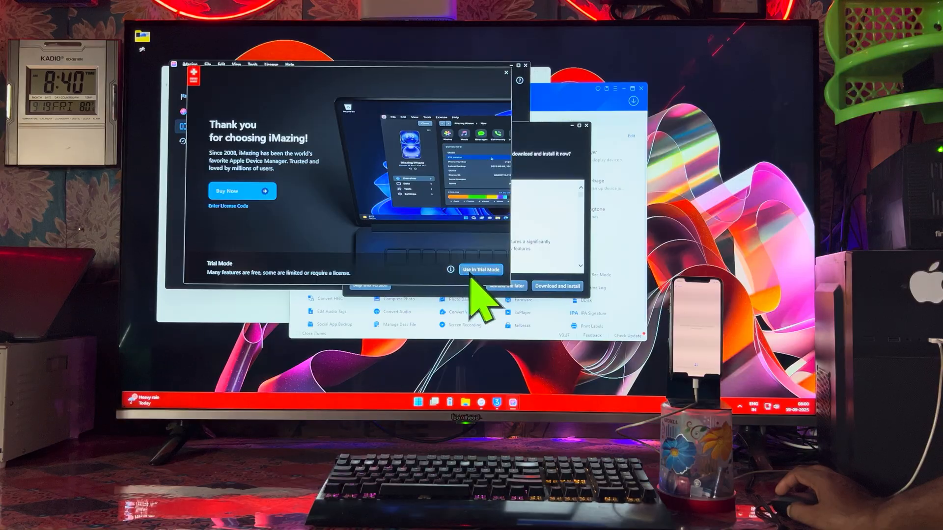
left_click(480, 268)
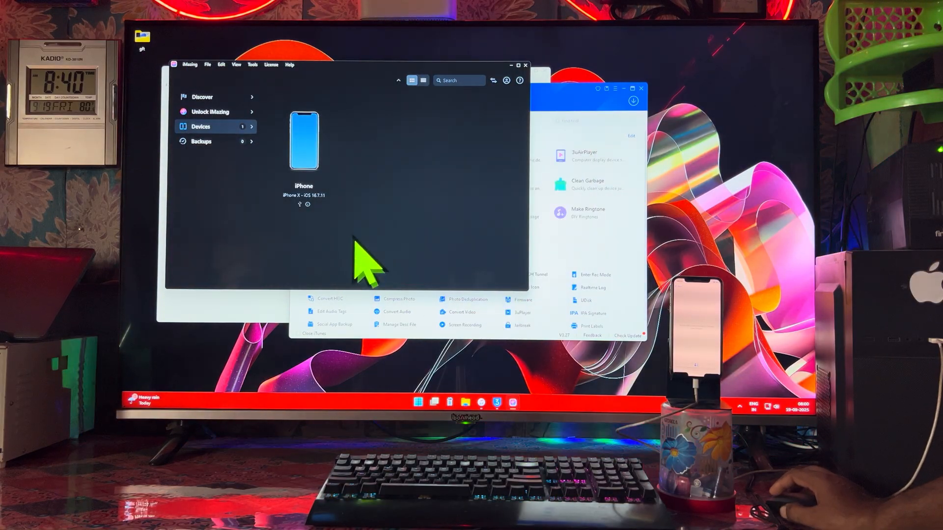
left_click(303, 145)
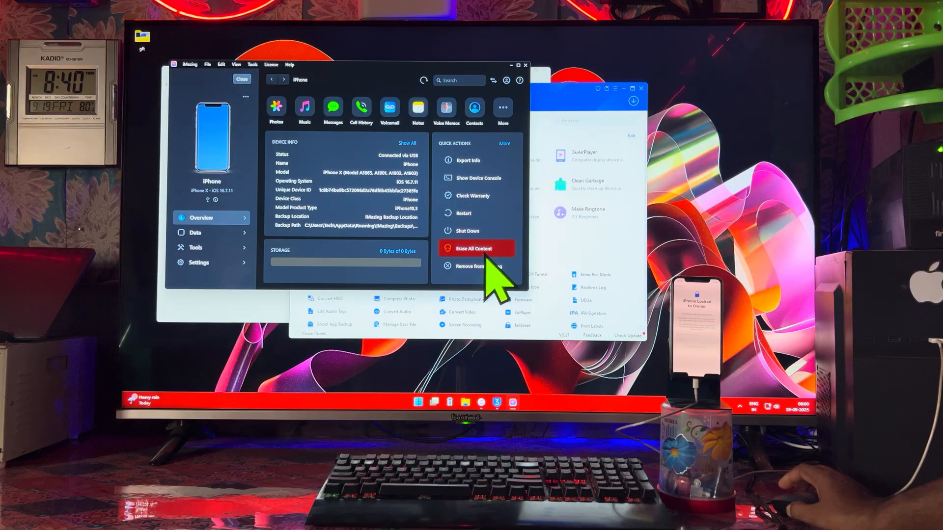
left_click(474, 249)
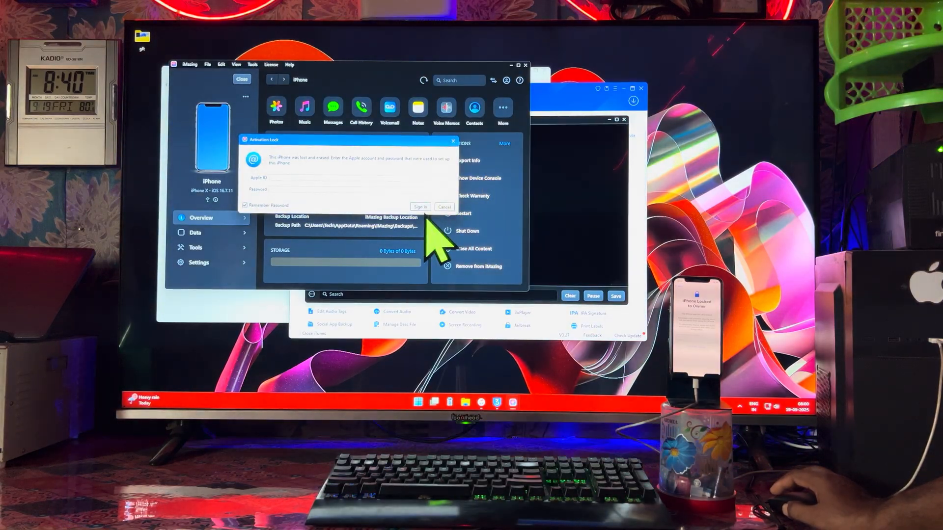
left_click(444, 207)
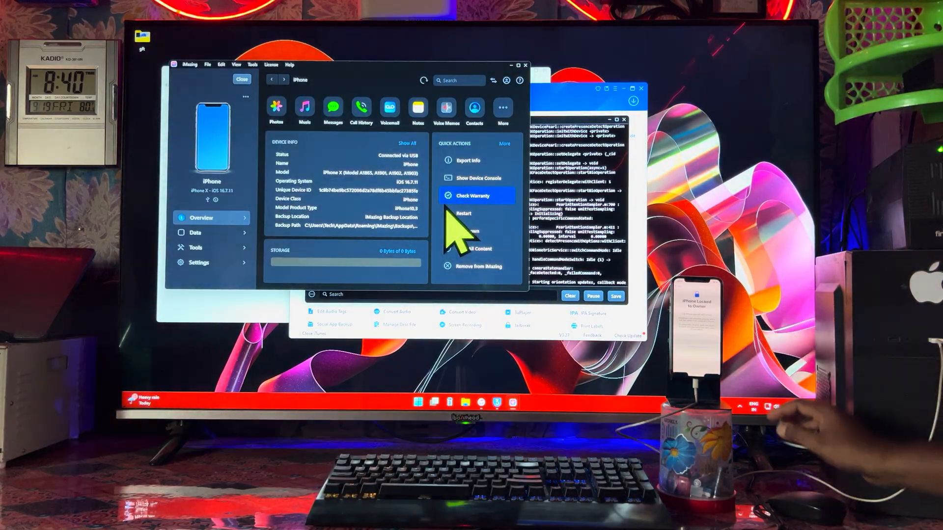
Step: Clear the iPhone Console log repeatedly, cancelling each Activation Lock sign-in prompt that appears
left_click(478, 177)
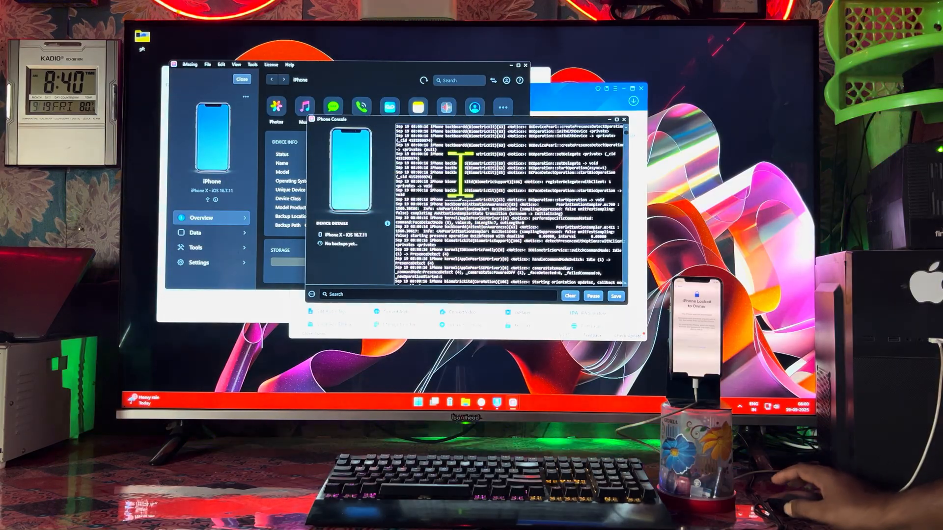
left_click(569, 295)
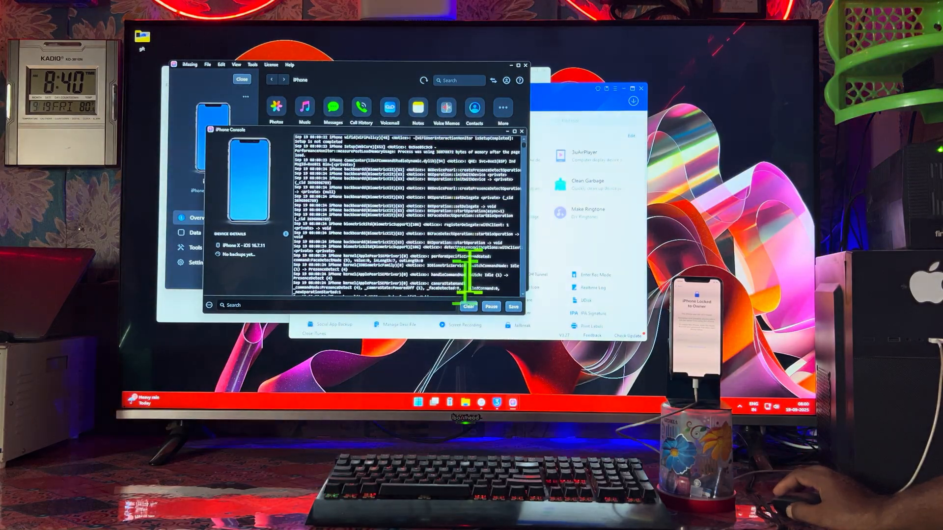
left_click(469, 307)
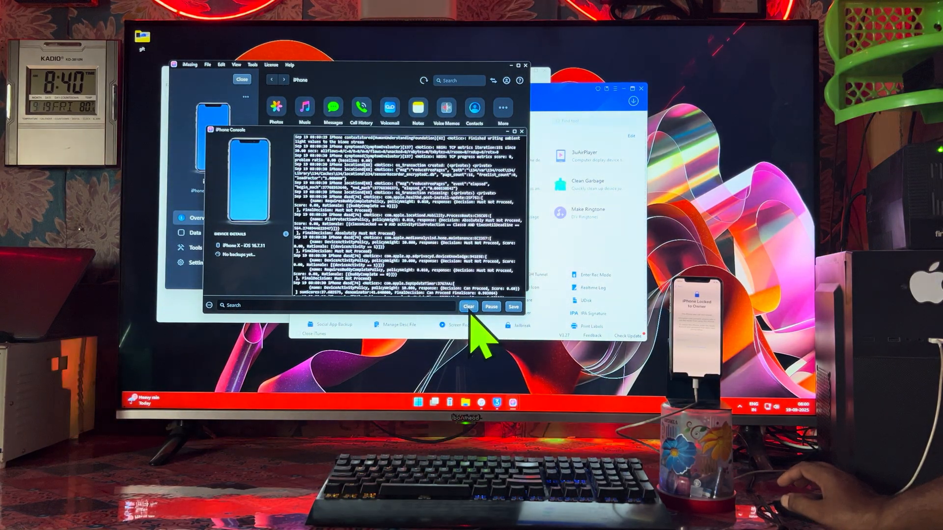
left_click(468, 306)
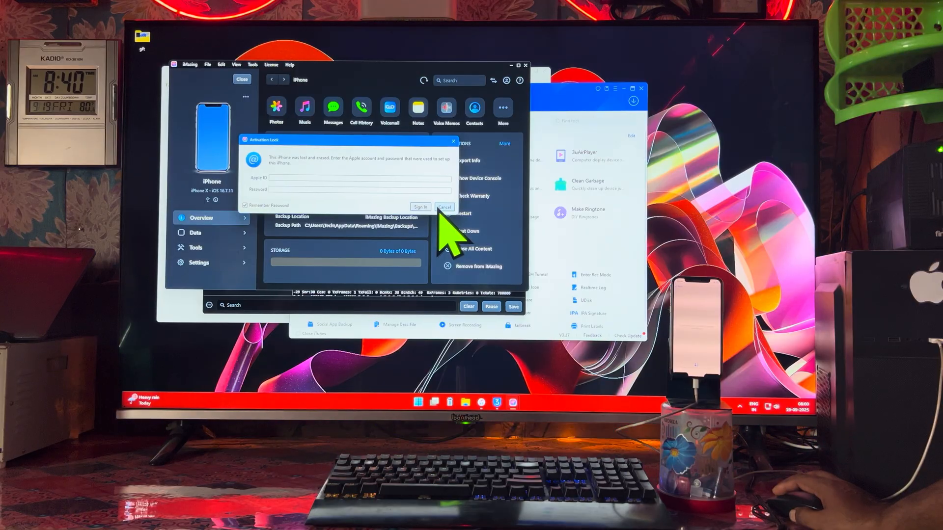
left_click(444, 206)
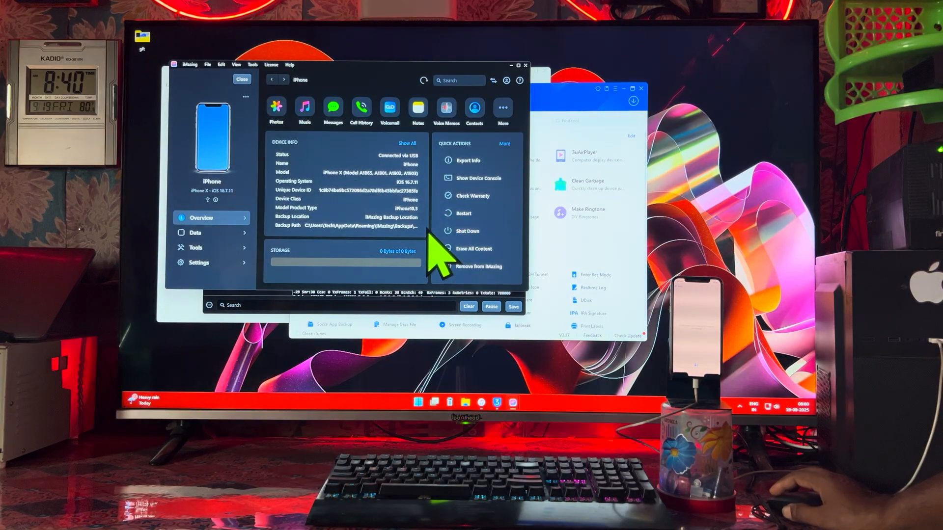
left_click(479, 178)
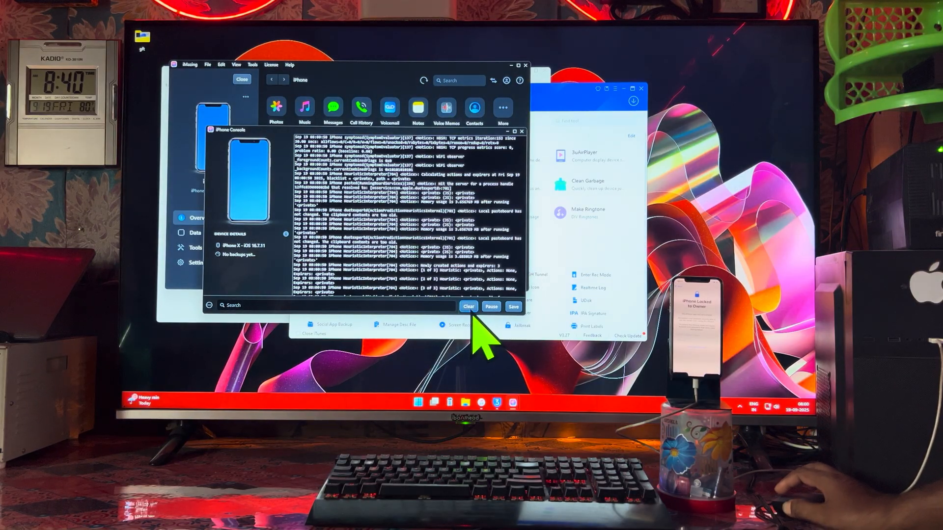
left_click(468, 306)
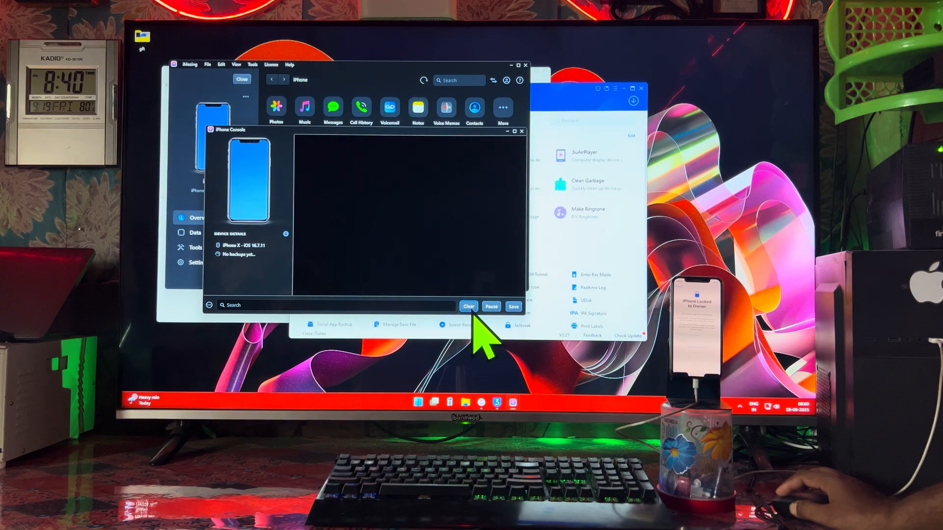
left_click(469, 305)
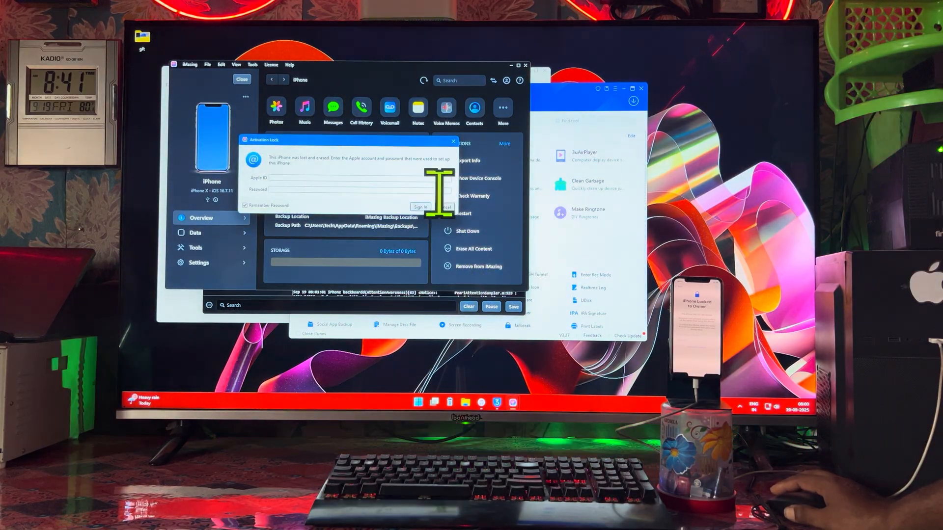
left_click(445, 206)
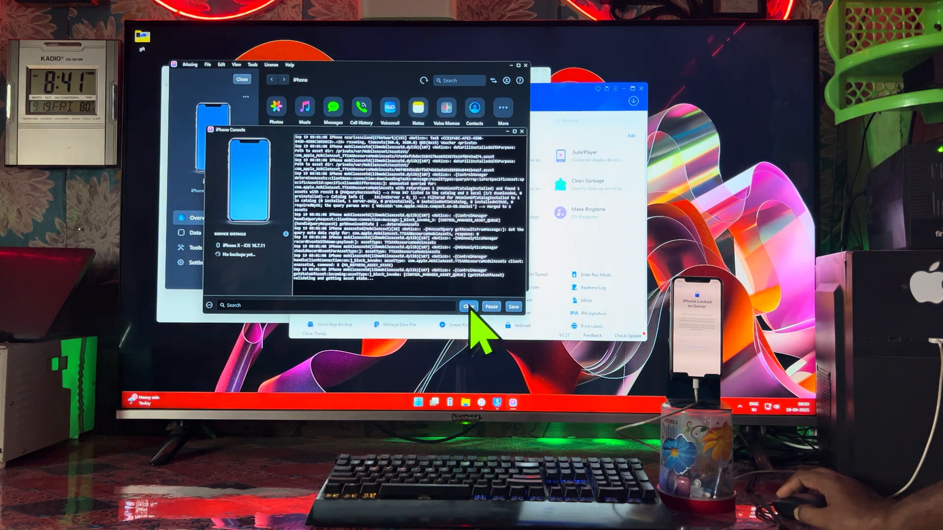
left_click(468, 307)
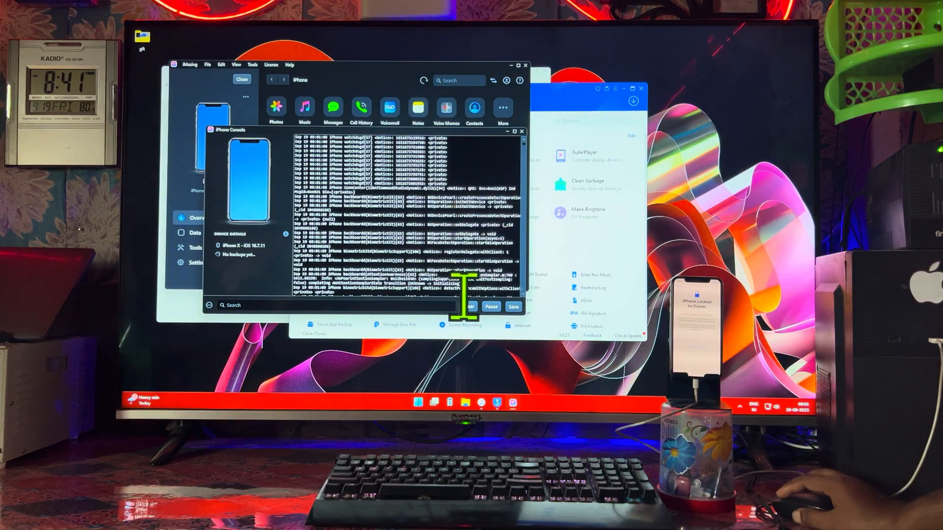
left_click(468, 307)
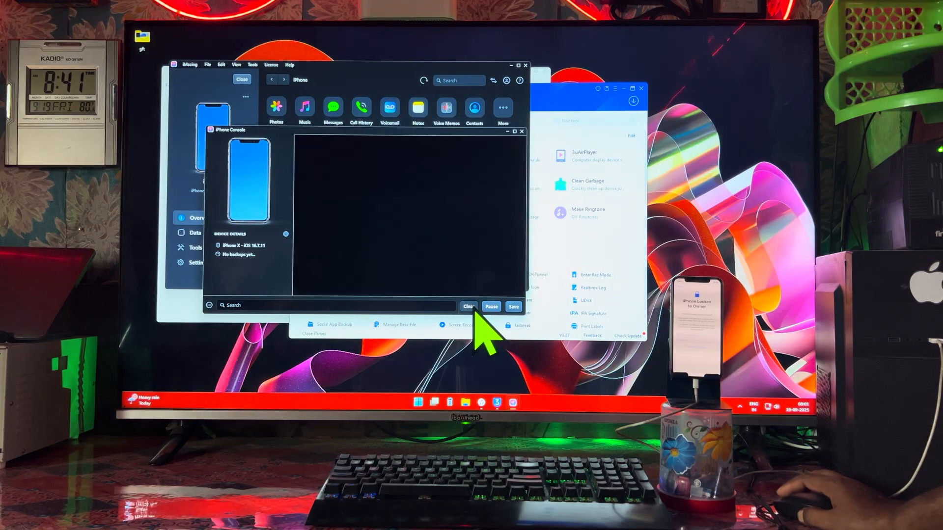
Step: Use Enter Rec Mode in the 3uTools Toolbox and confirm it in the dialog
left_click(595, 275)
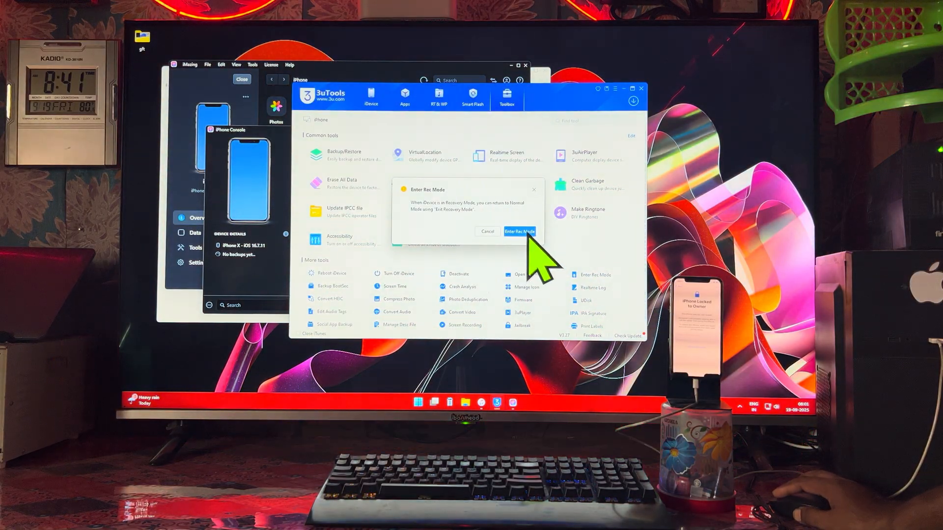
left_click(519, 231)
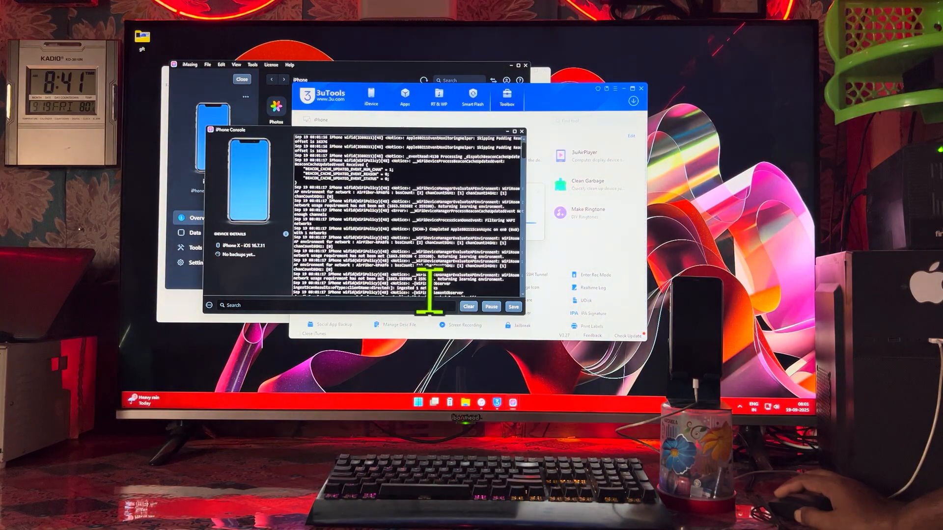
left_click(467, 307)
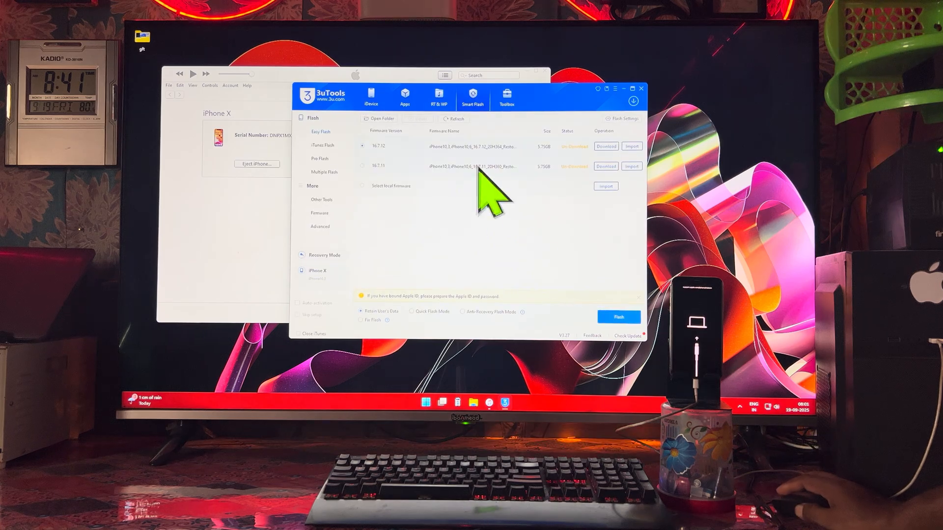
mouse_move(426, 174)
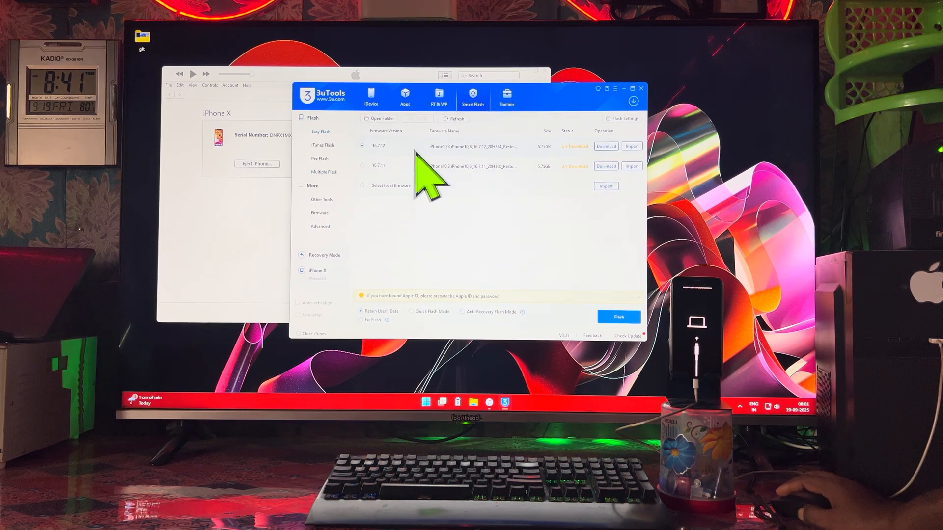
mouse_move(511, 198)
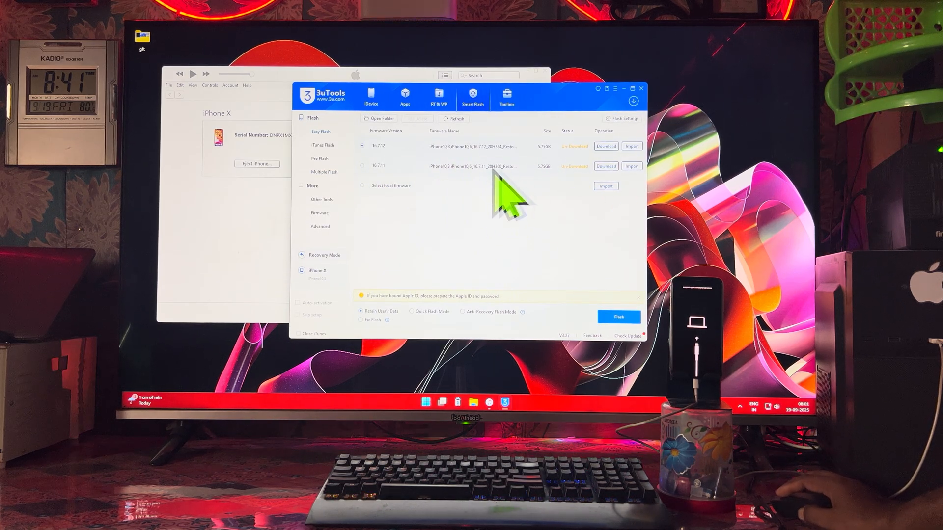
mouse_move(418, 175)
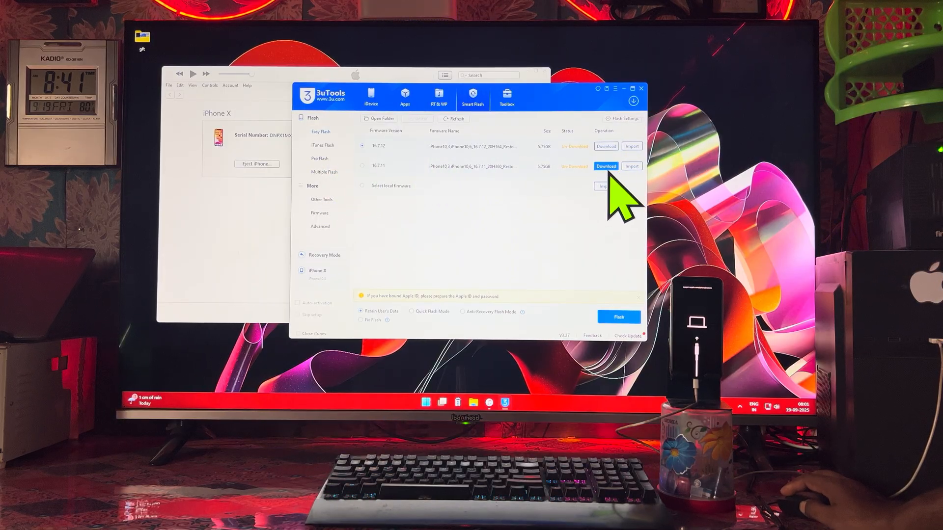
mouse_move(571, 225)
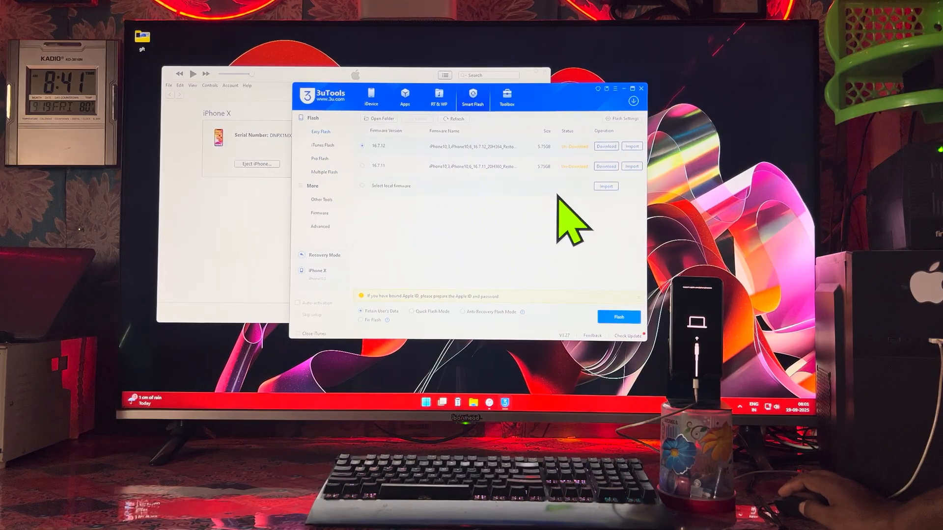
mouse_move(580, 207)
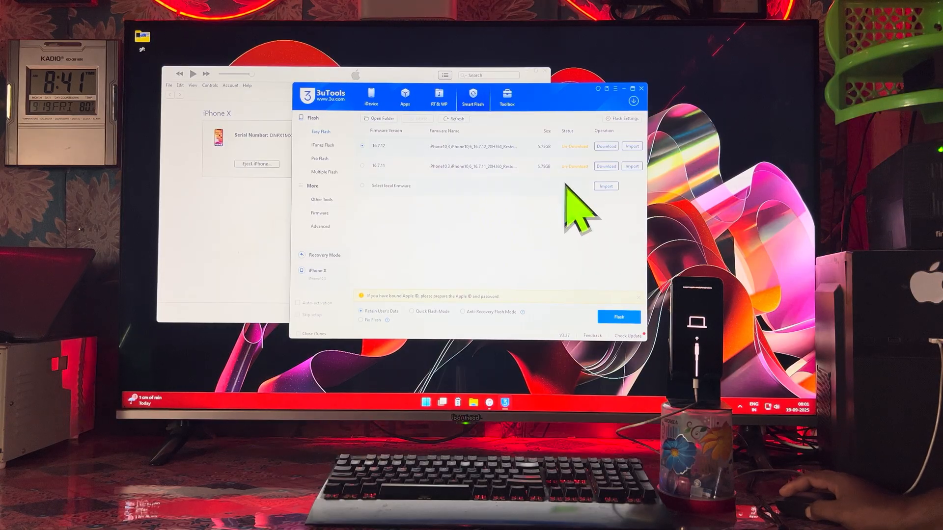
mouse_move(649, 207)
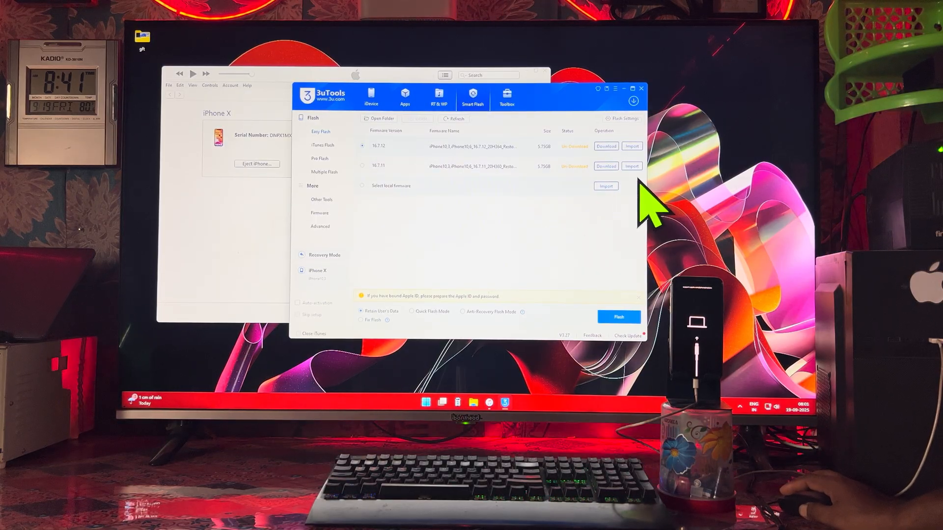
Step: Import the local iPhone10,3/10,6 16.7.11 Restore.ipsw file into Easy Flash
left_click(605, 186)
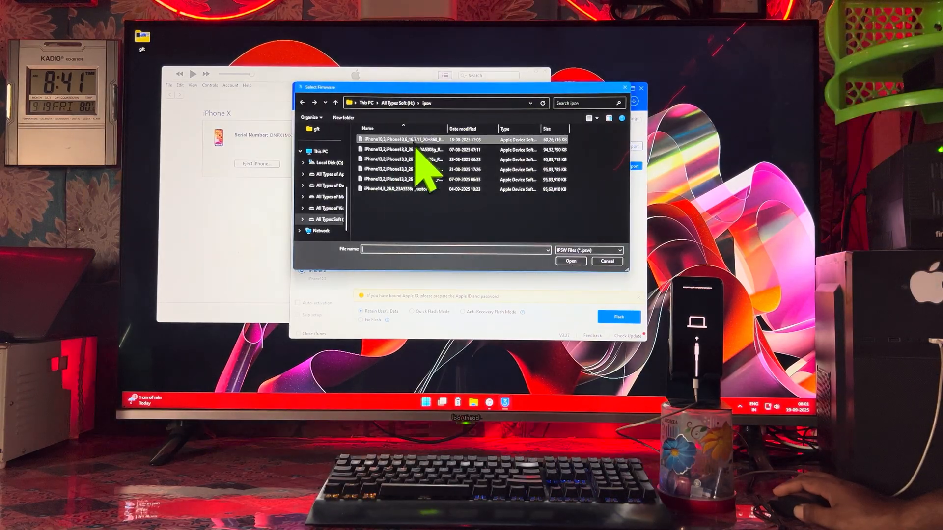
left_click(399, 139)
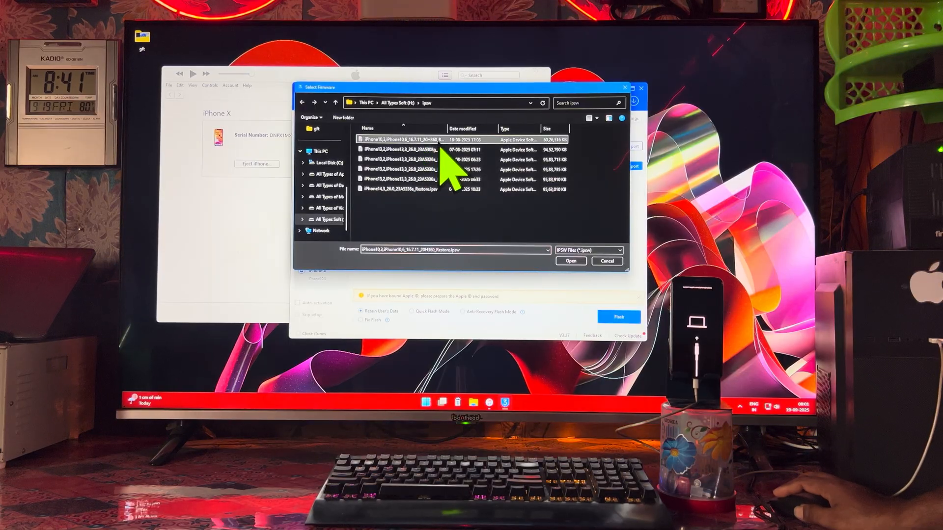
left_click(569, 260)
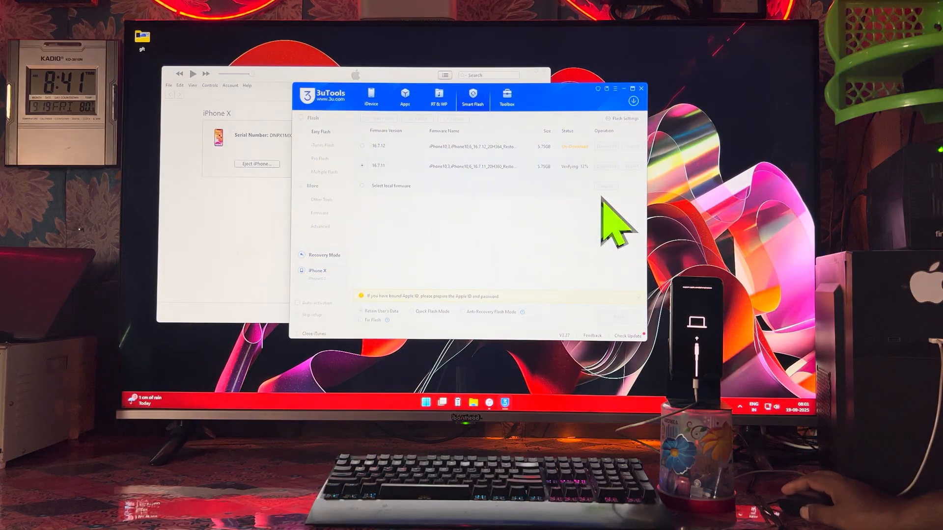
mouse_move(547, 228)
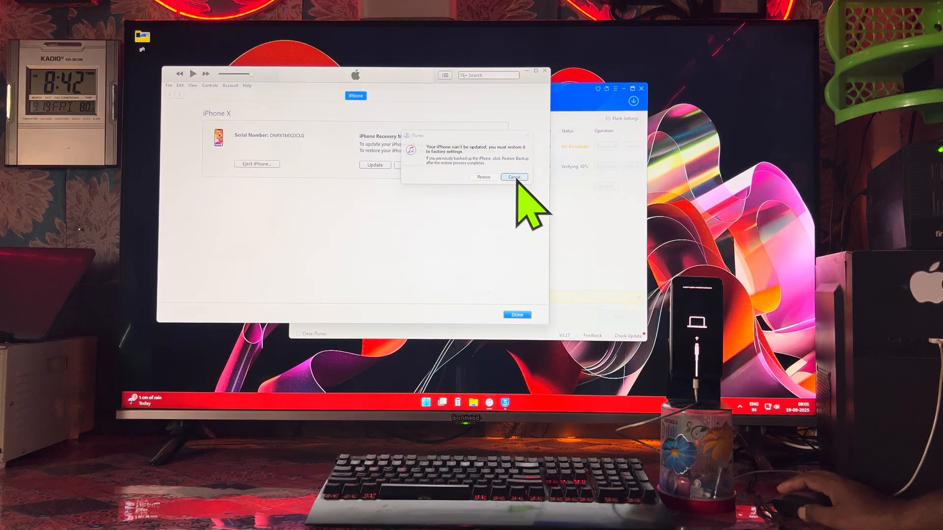
Step: Cancel iTunes' warning about restoring the iPhone to factory settings
left_click(514, 176)
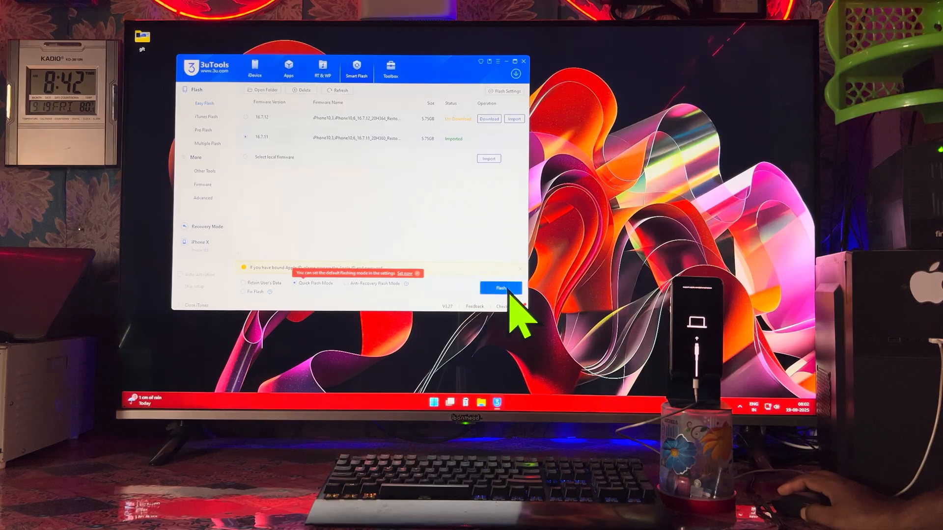
Step: Flash the iPhone X with firmware 16.7.11 in Quick Flash Mode, bringing up the Easy Flash Reminder
left_click(500, 288)
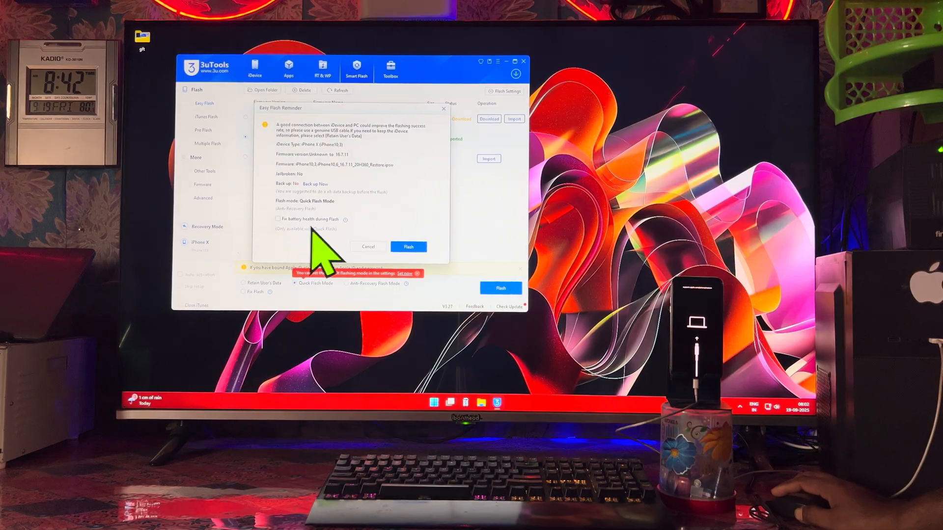
mouse_move(409, 246)
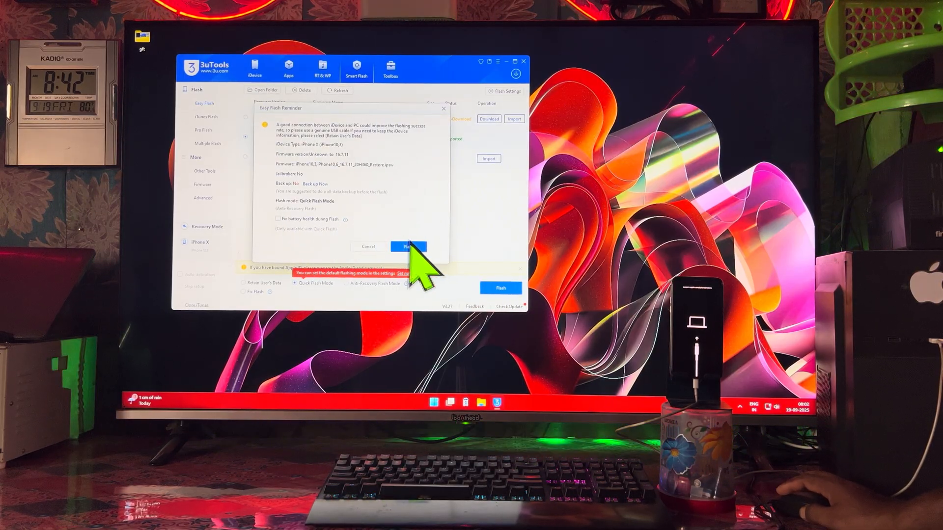
mouse_move(303, 240)
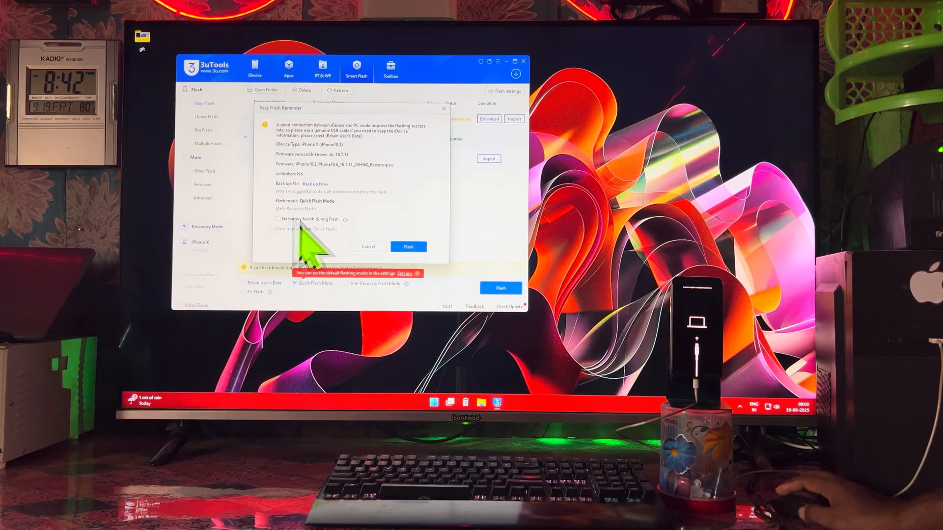
left_click(408, 246)
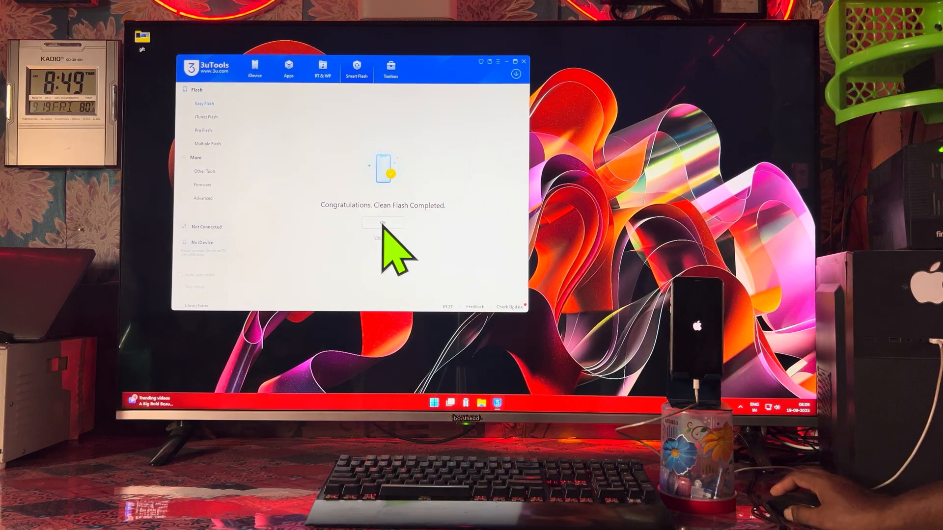
Step: Dismiss the flash completion message, go to Toolbox, and OK the iDevice Not Connected warning
left_click(383, 223)
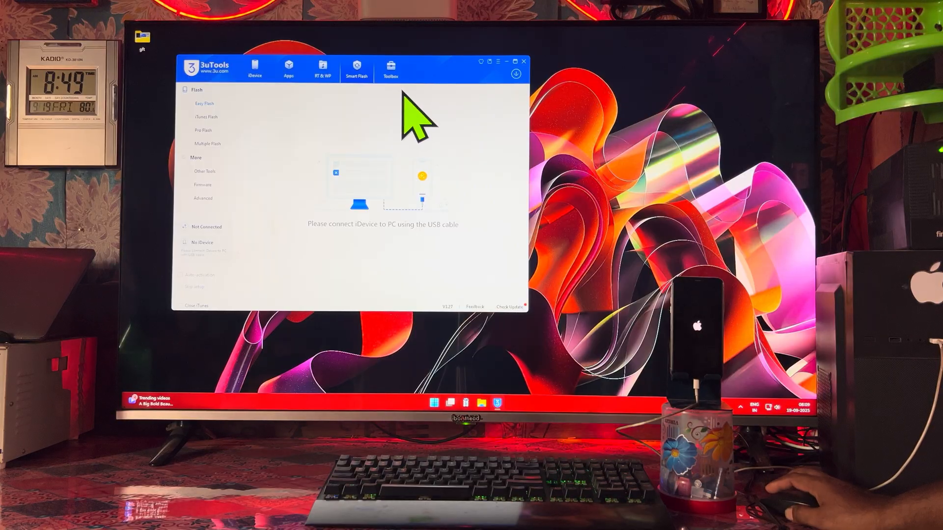
left_click(390, 68)
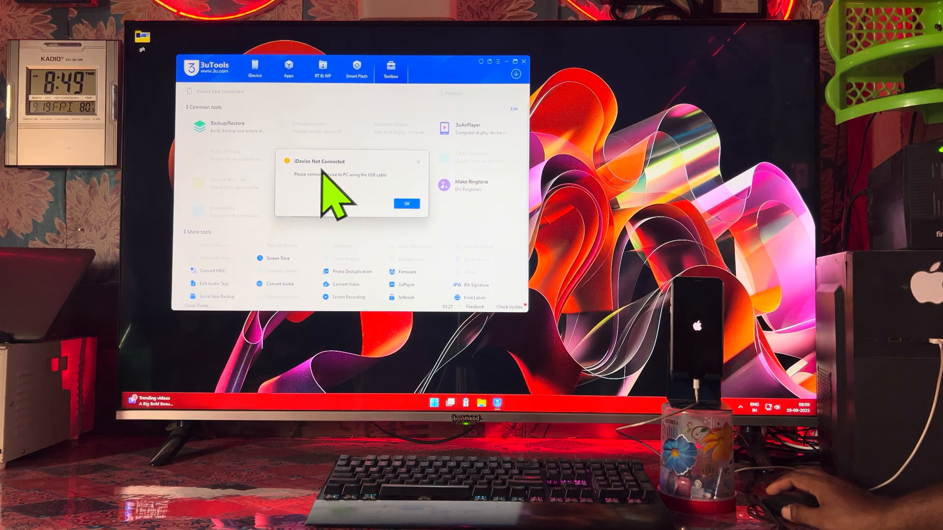
left_click(407, 204)
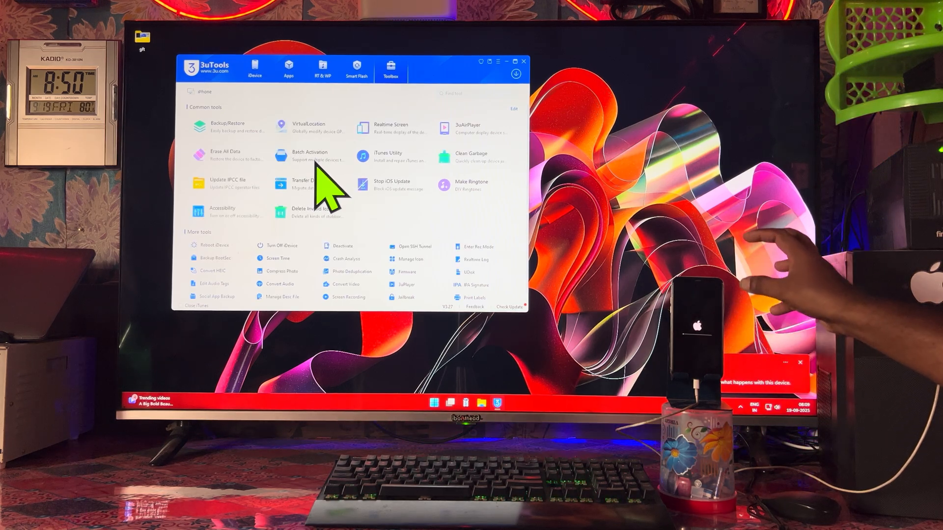
mouse_move(355, 192)
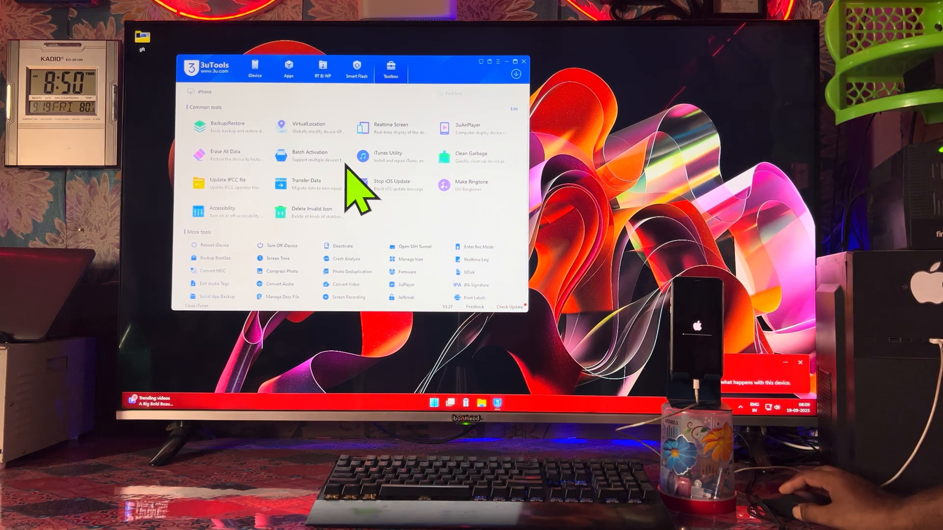
Step: Batch-activate the iPhone X with Skip Setup checked, then dismiss the finished results
left_click(308, 155)
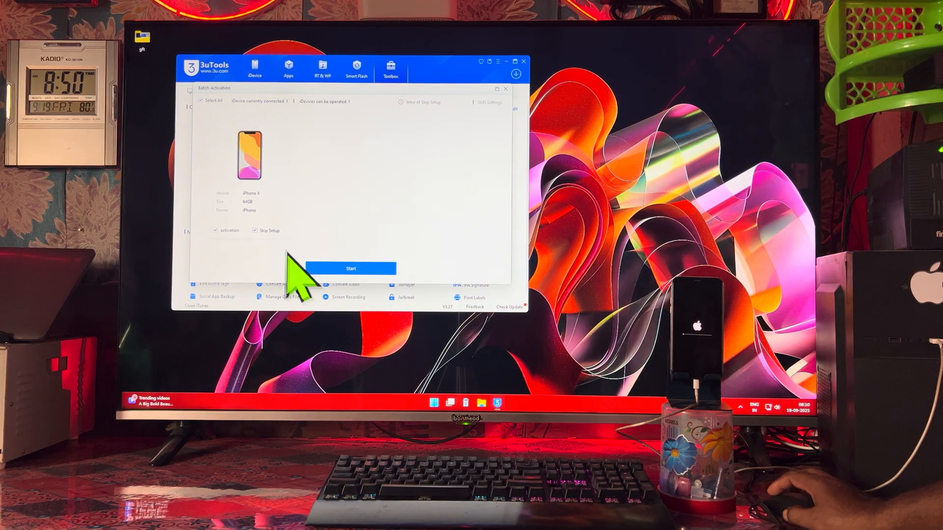
left_click(351, 268)
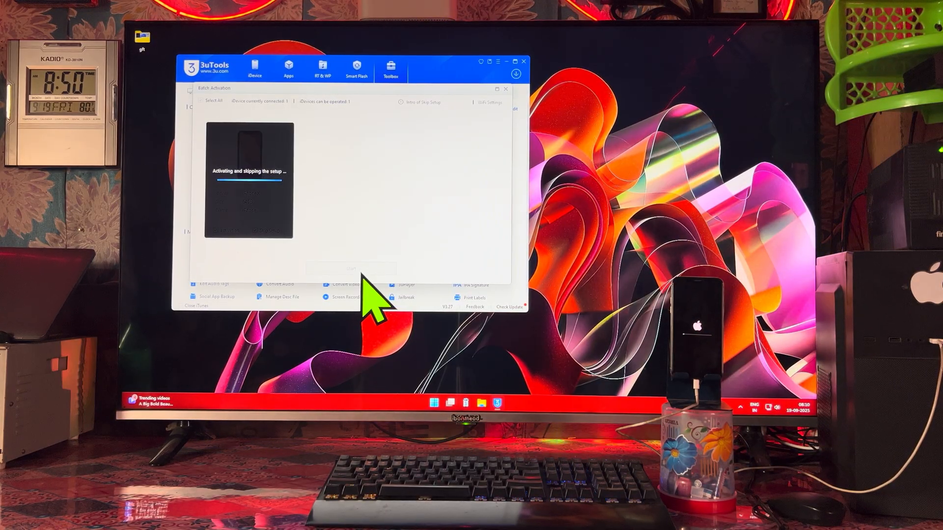
mouse_move(360, 304)
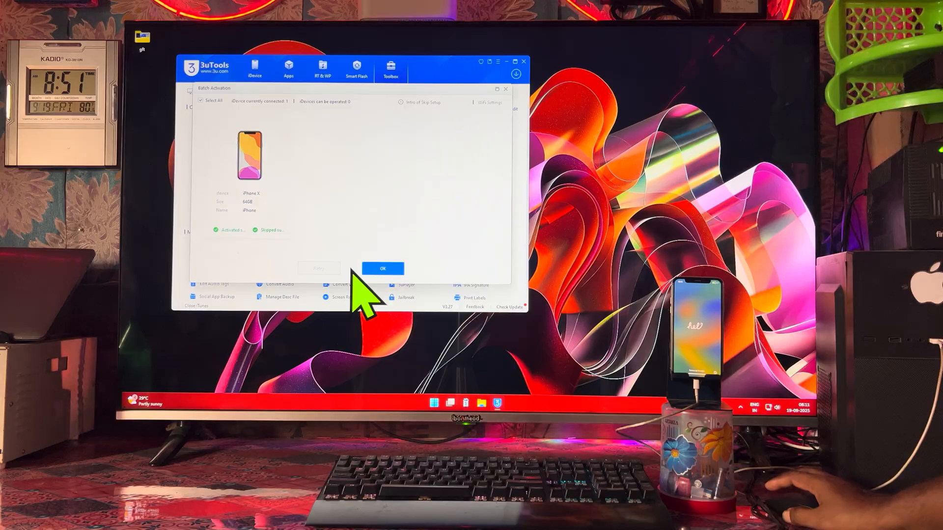
left_click(382, 268)
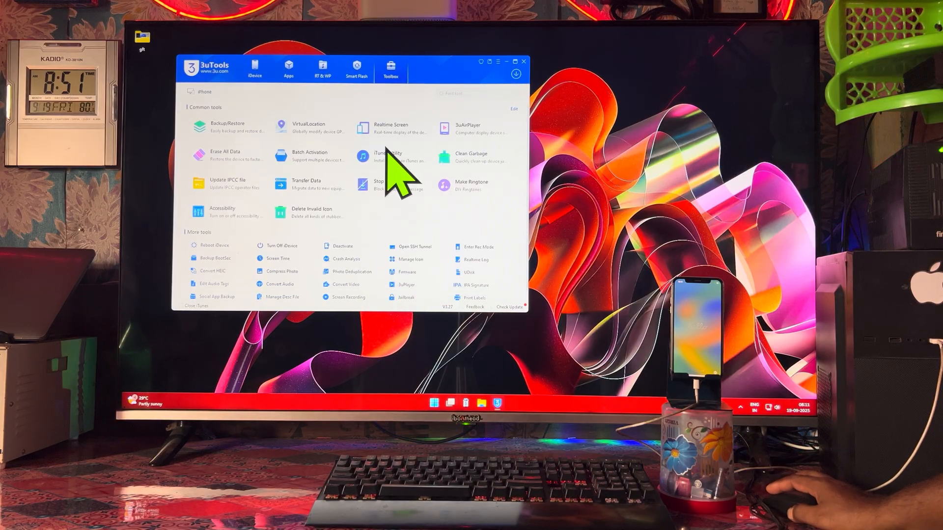
mouse_move(442, 190)
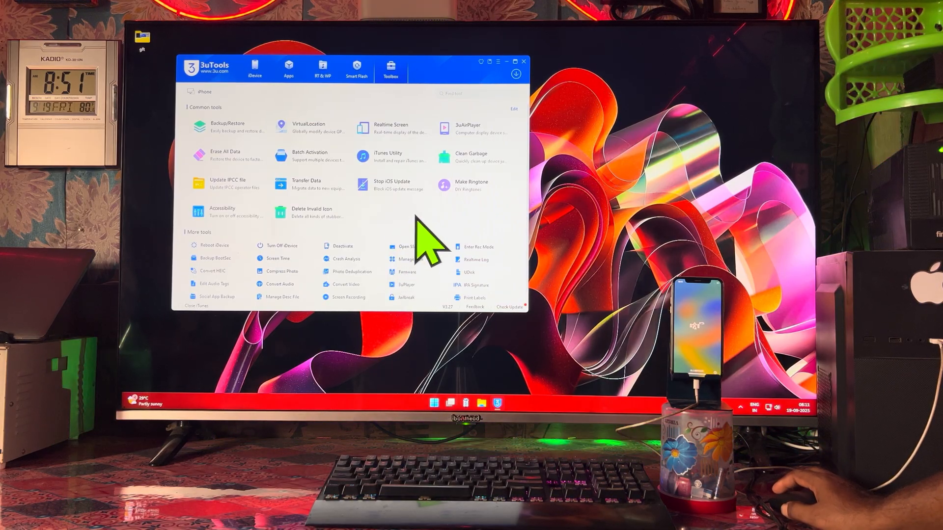
mouse_move(240, 270)
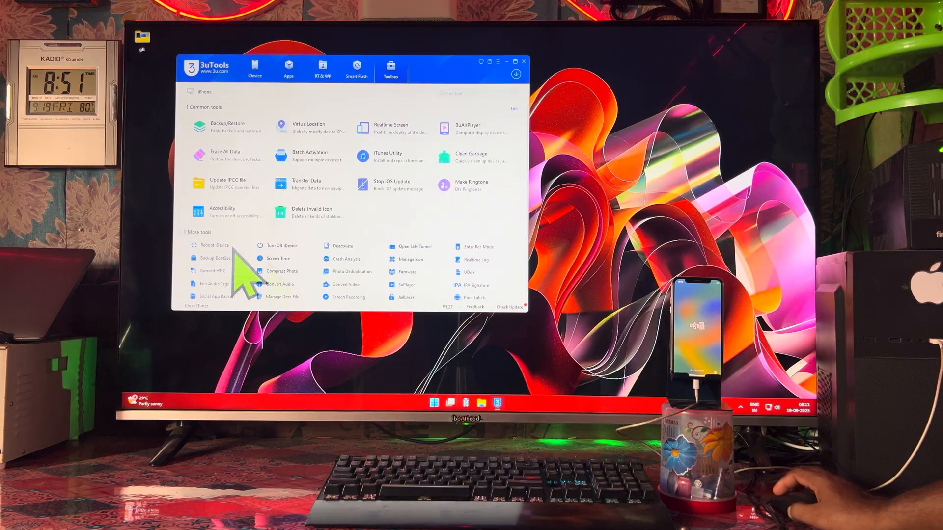
mouse_move(442, 259)
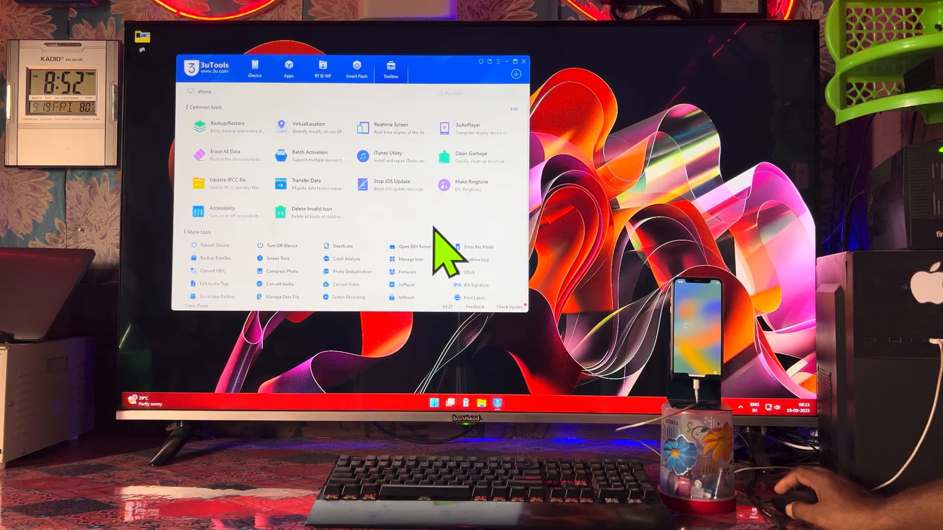
mouse_move(325, 199)
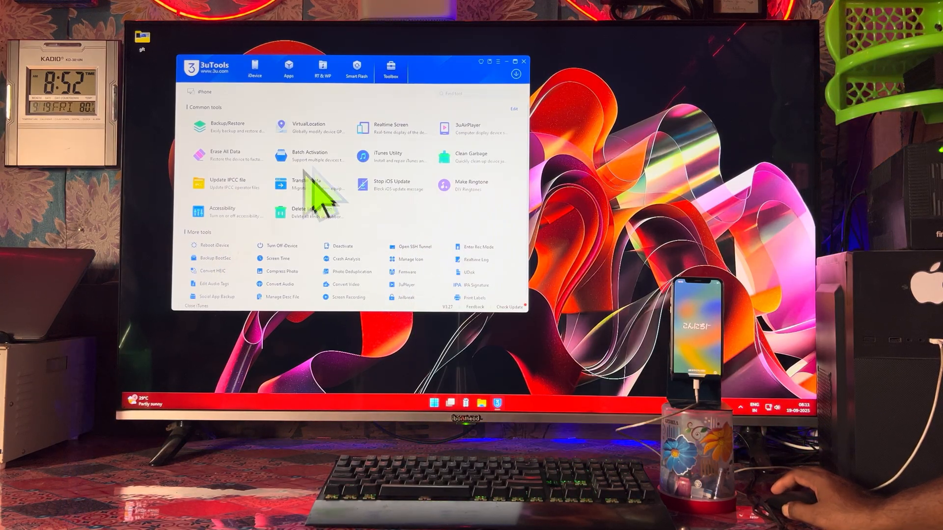
Step: Open the Deactivate tool from Toolbox's More tools
left_click(343, 246)
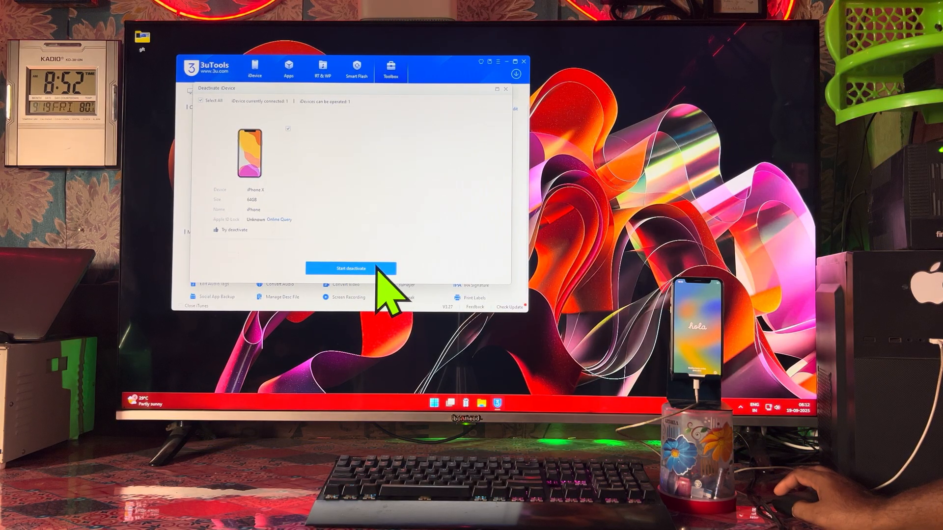
Step: Deactivate the iPhone X, dismiss the notices, and close the Deactivate iDevice window
left_click(351, 268)
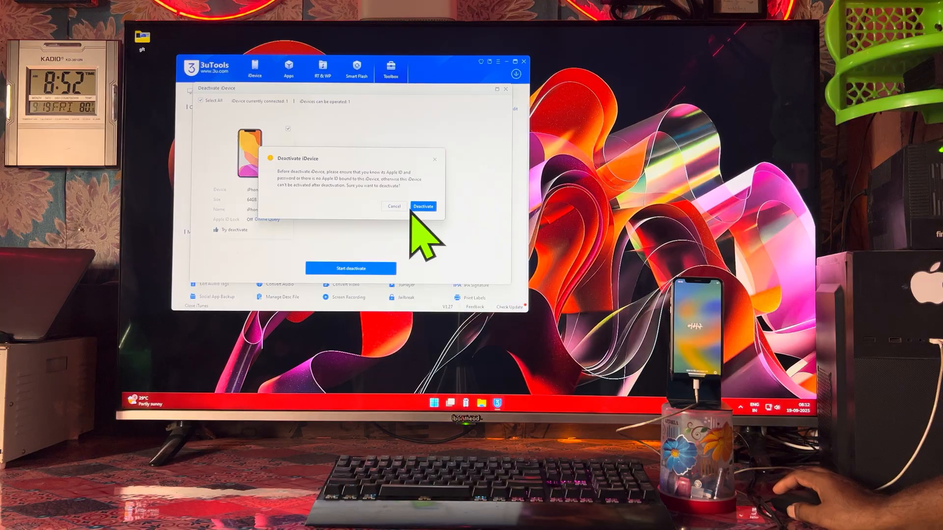
left_click(423, 206)
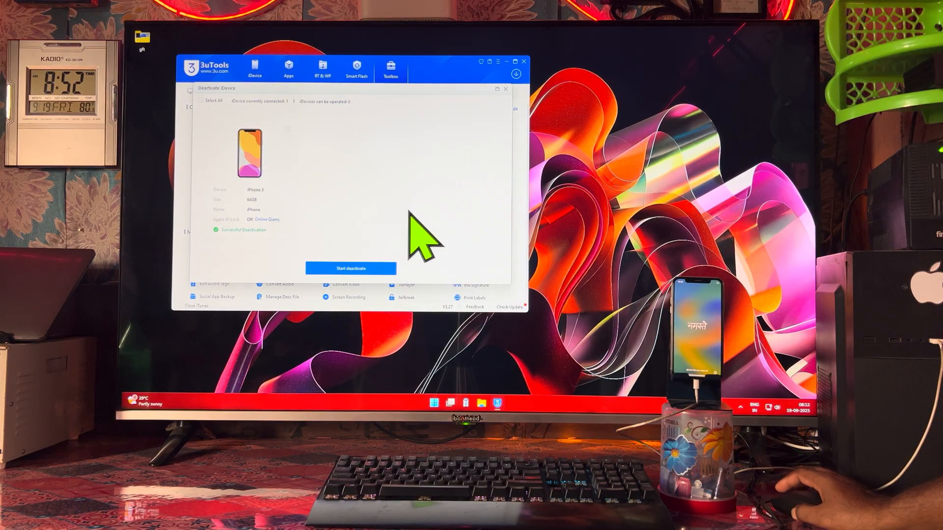
left_click(350, 268)
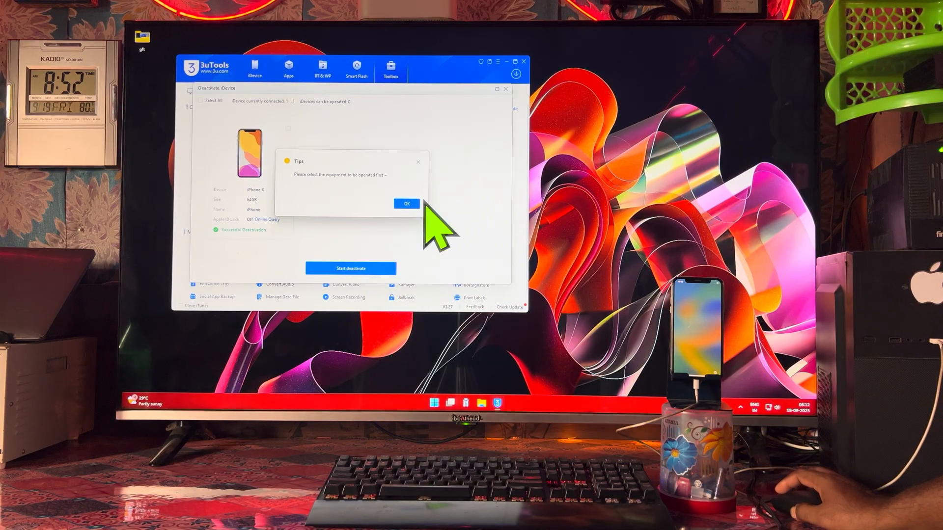
left_click(407, 203)
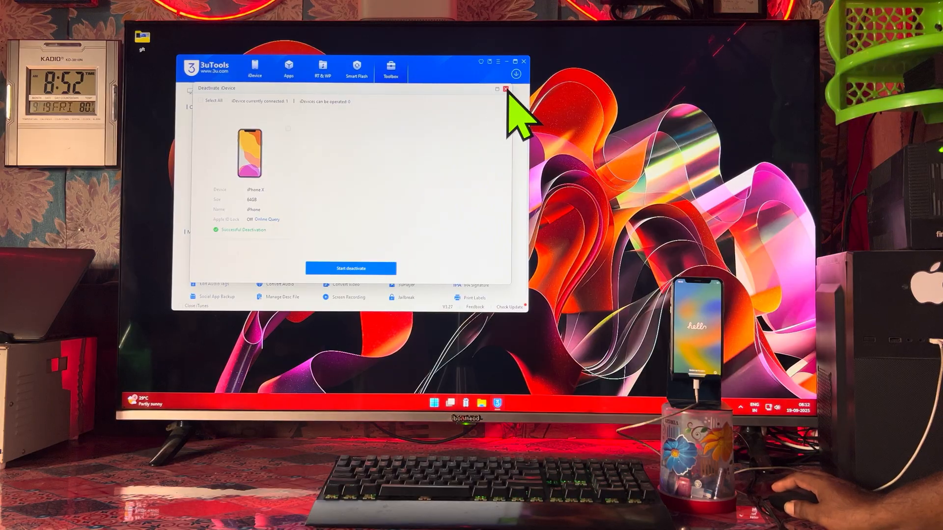
left_click(504, 89)
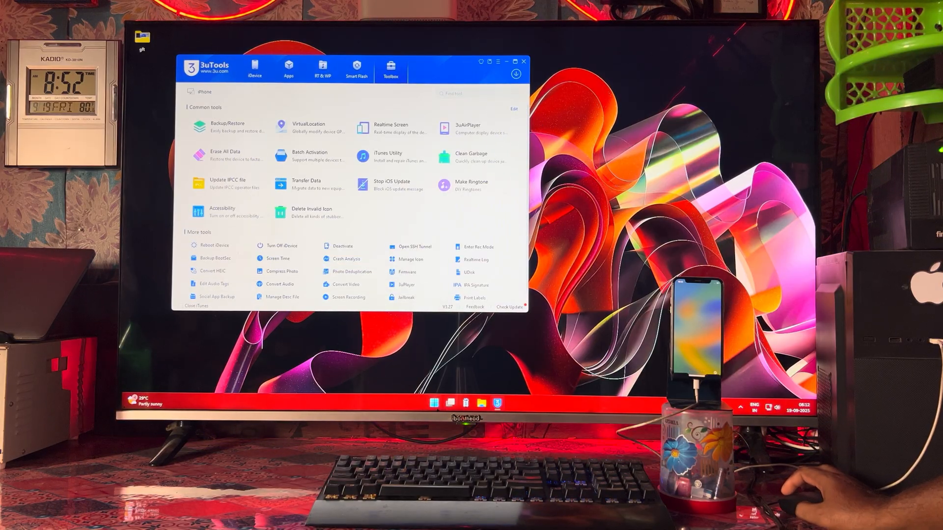
left_click(434, 402)
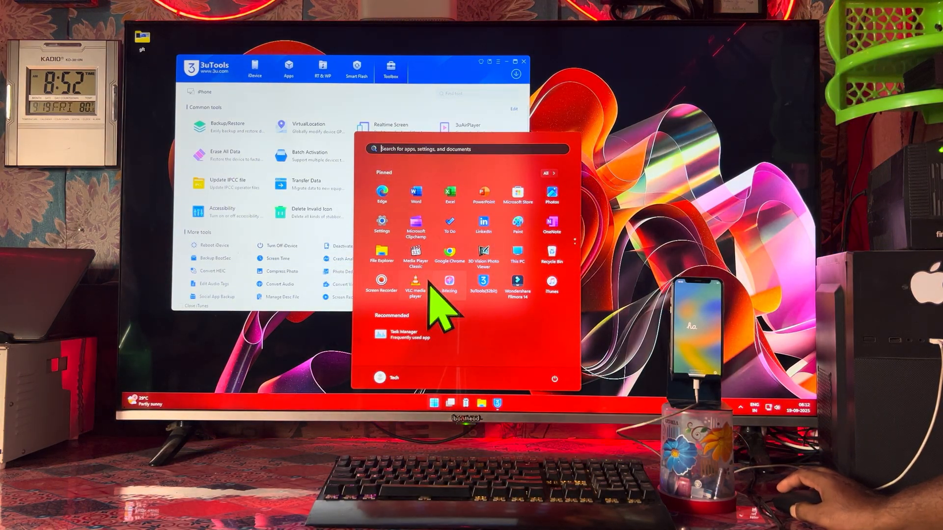
mouse_move(559, 318)
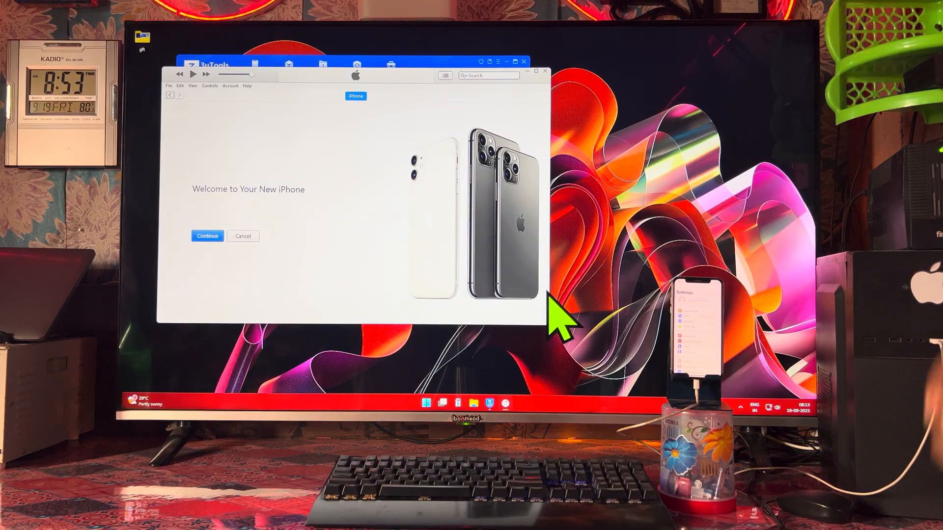
mouse_move(289, 265)
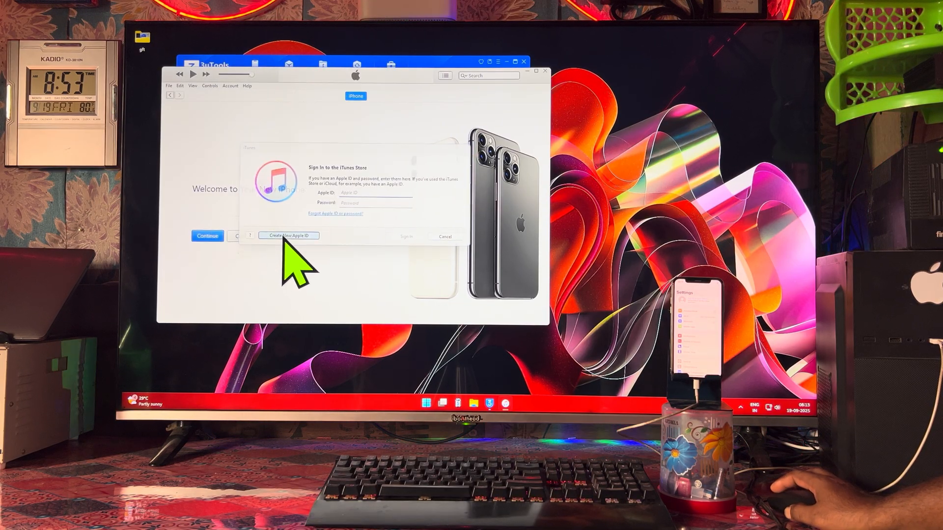
Step: Choose Create New Apple ID from the iTunes Store sign-in, then return to 3uTools
left_click(444, 236)
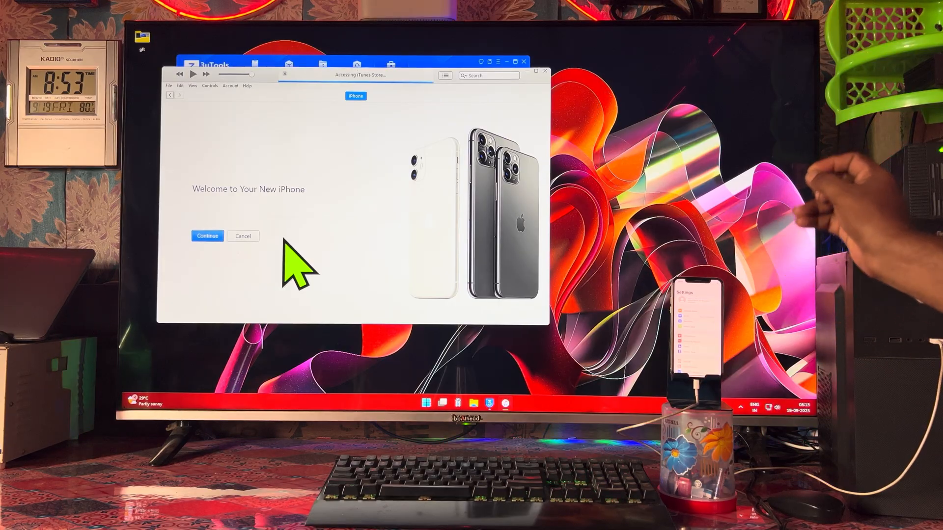
left_click(207, 235)
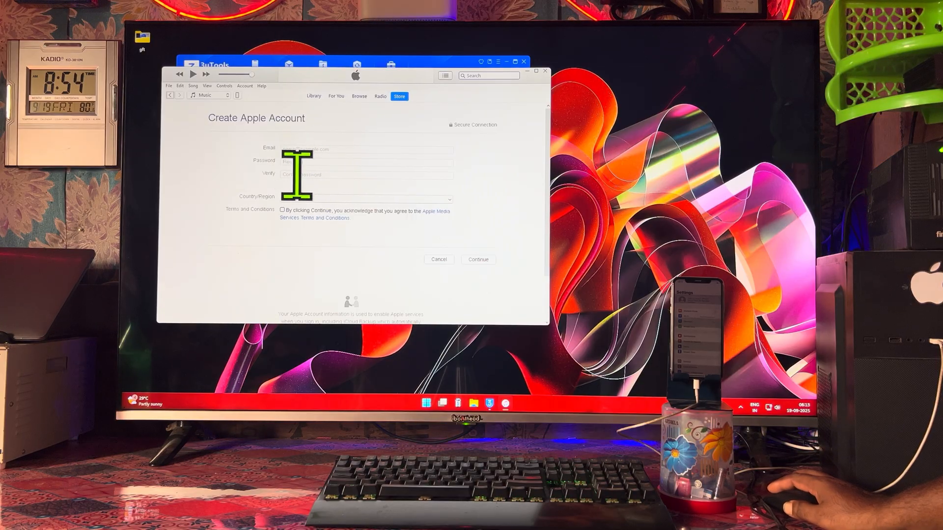
mouse_move(306, 247)
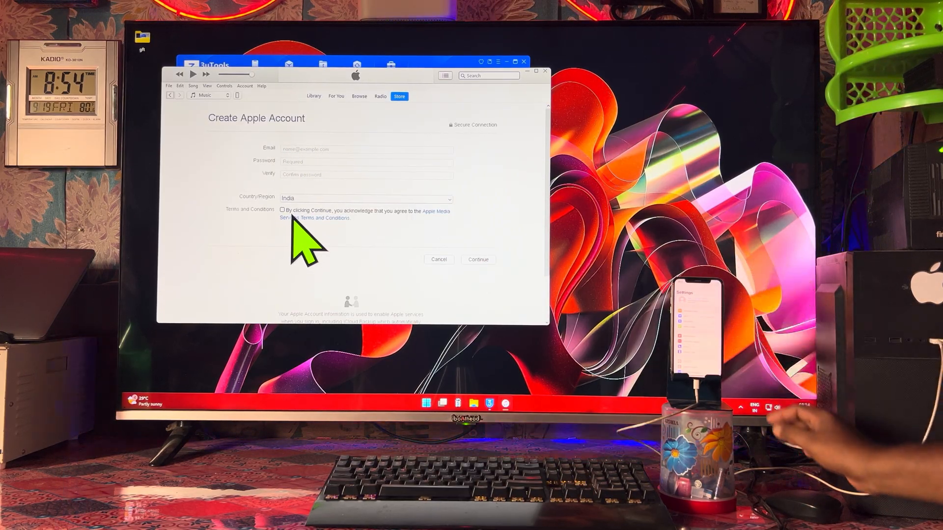
mouse_move(385, 258)
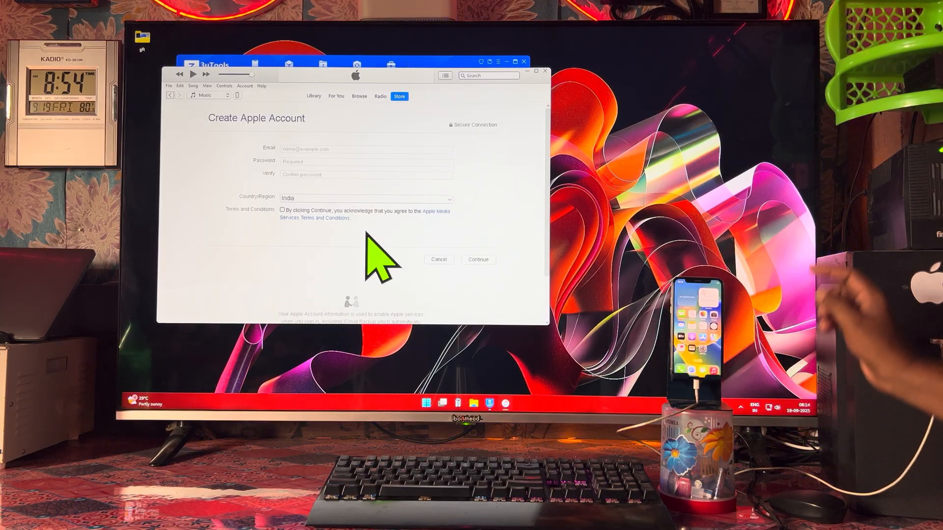
mouse_move(370, 247)
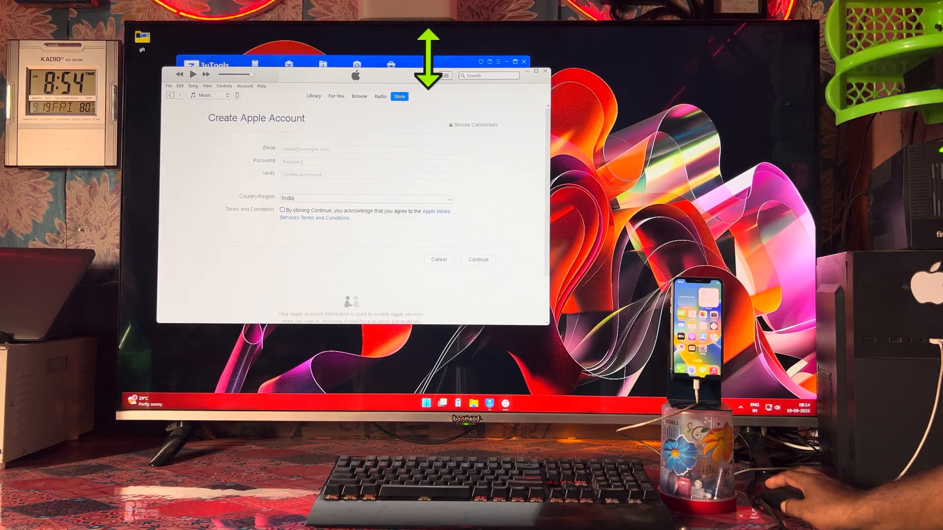
mouse_move(445, 90)
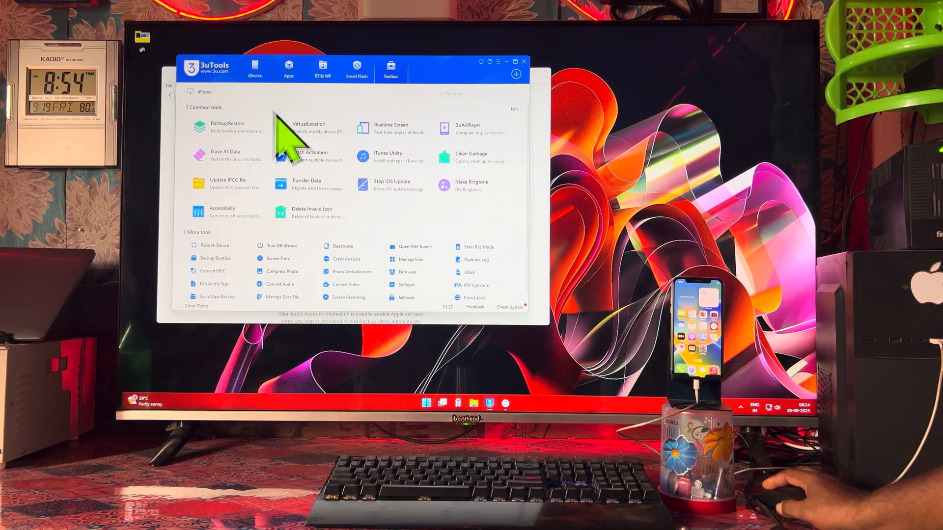
mouse_move(353, 234)
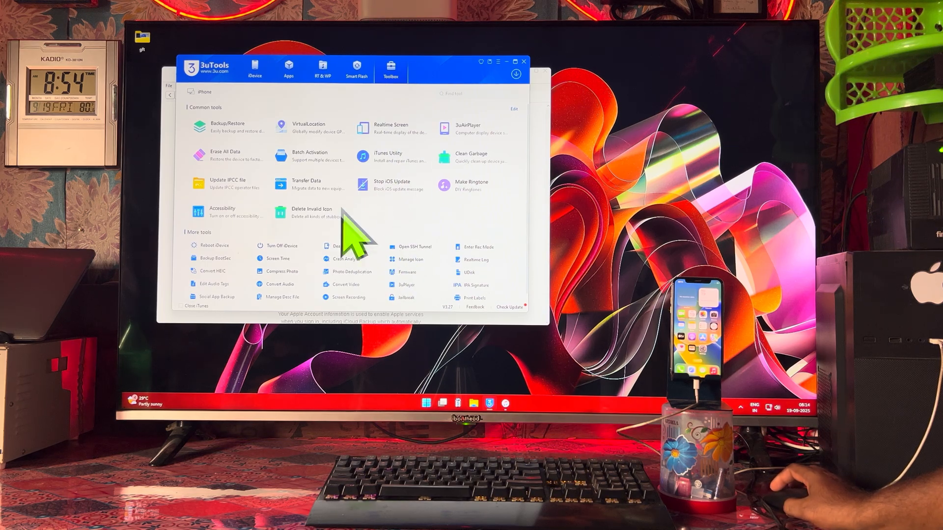
mouse_move(334, 154)
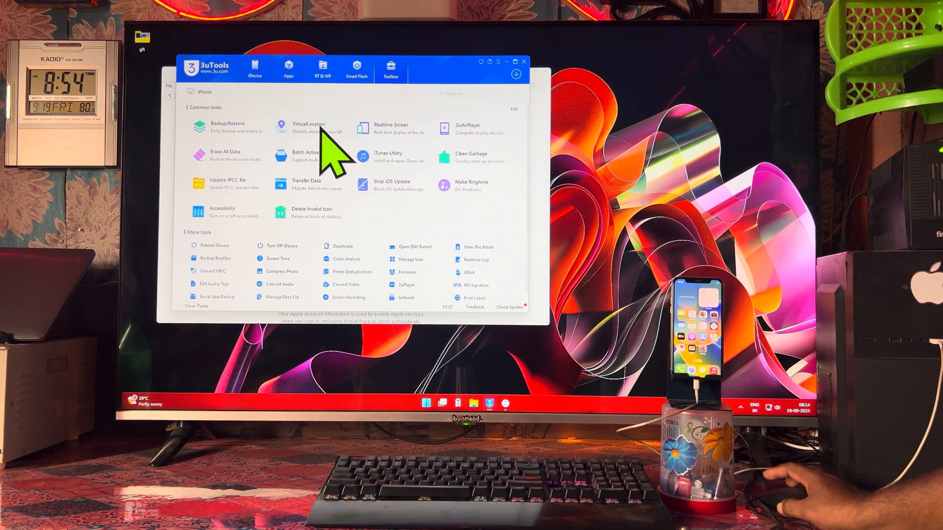
Step: Open VirtualLocation from Toolbox's Common tools
left_click(289, 128)
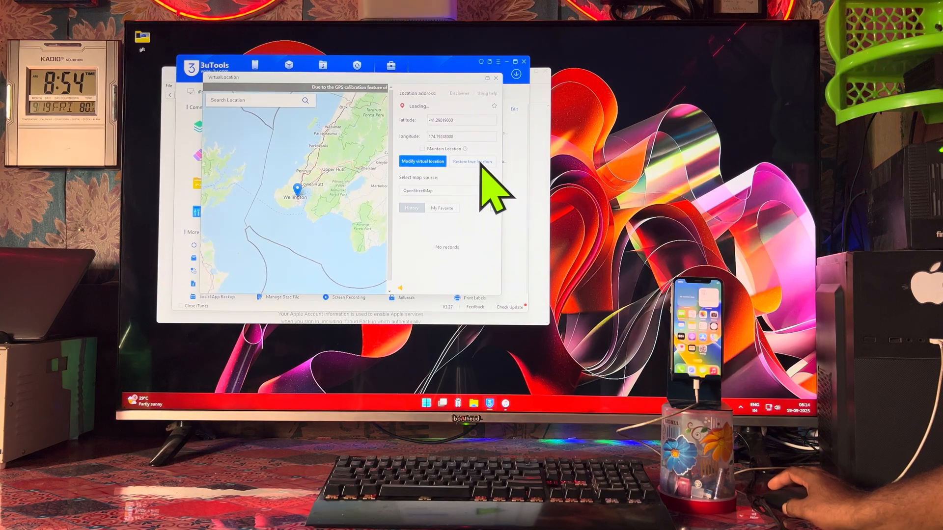
Step: Restore the iPhone's true location, confirm the reboot, and close the VirtualLocation window
left_click(472, 161)
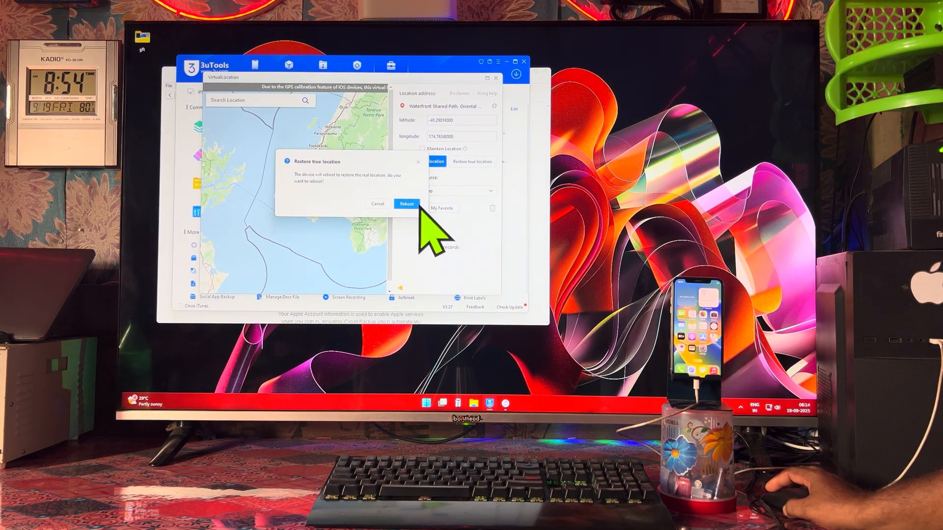
left_click(406, 204)
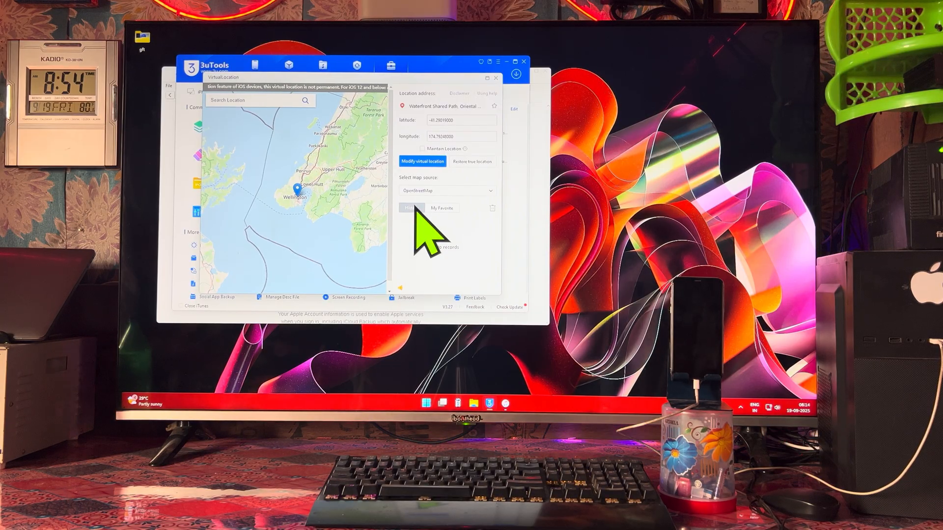
left_click(495, 78)
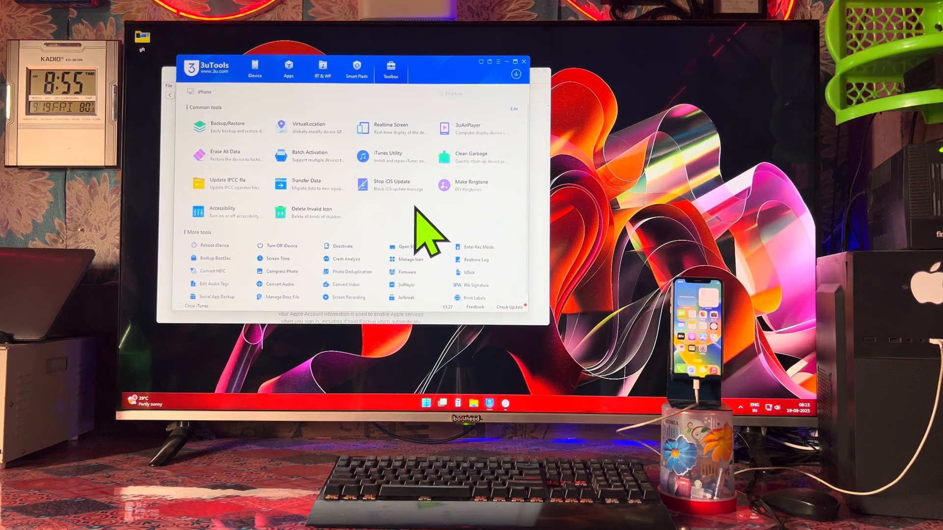
mouse_move(550, 163)
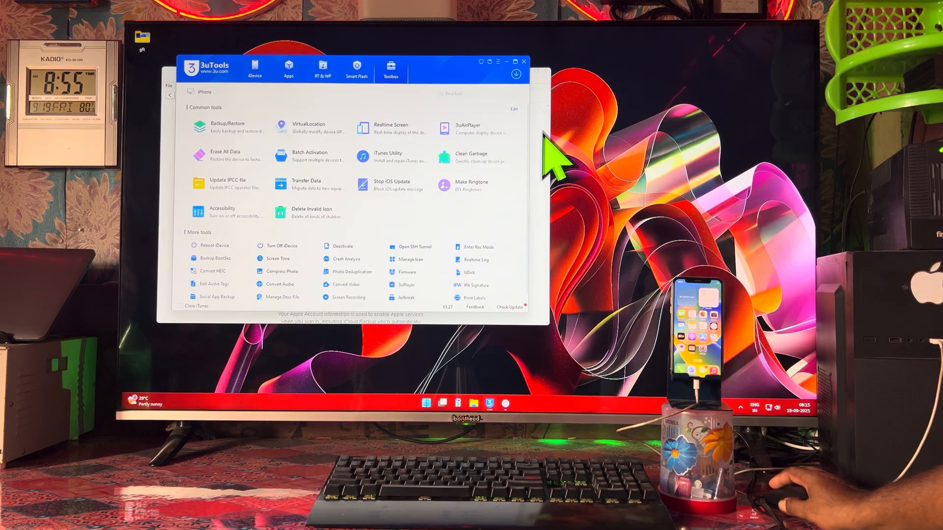